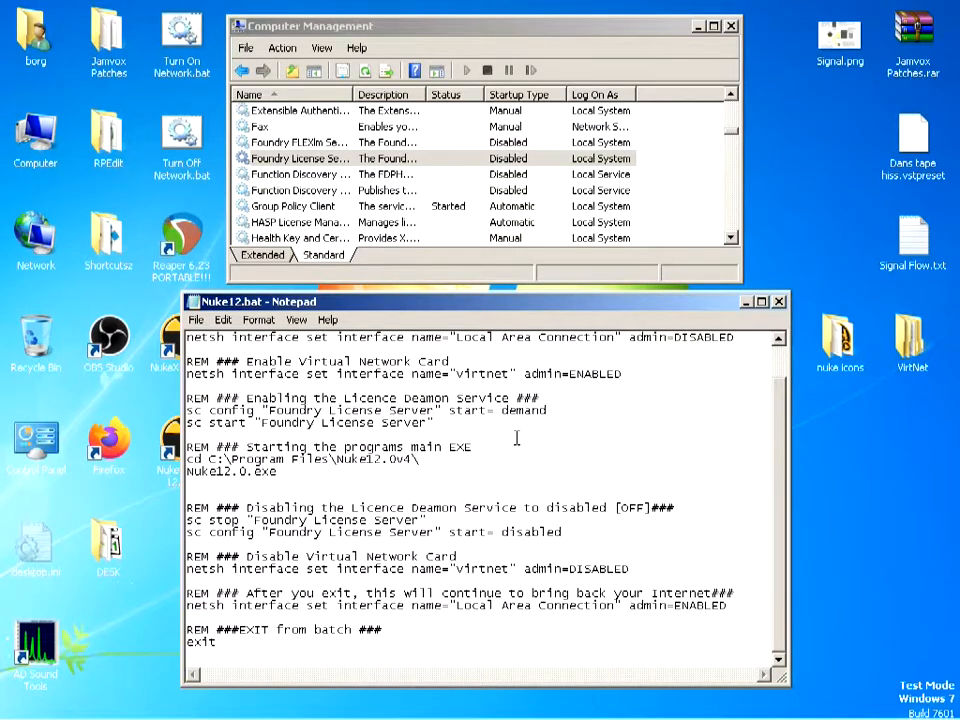
# Move the Nuke12.bat Notepad window aside to reveal the NukeStudio shortcut and check its context menu.
pyautogui.scroll(3)
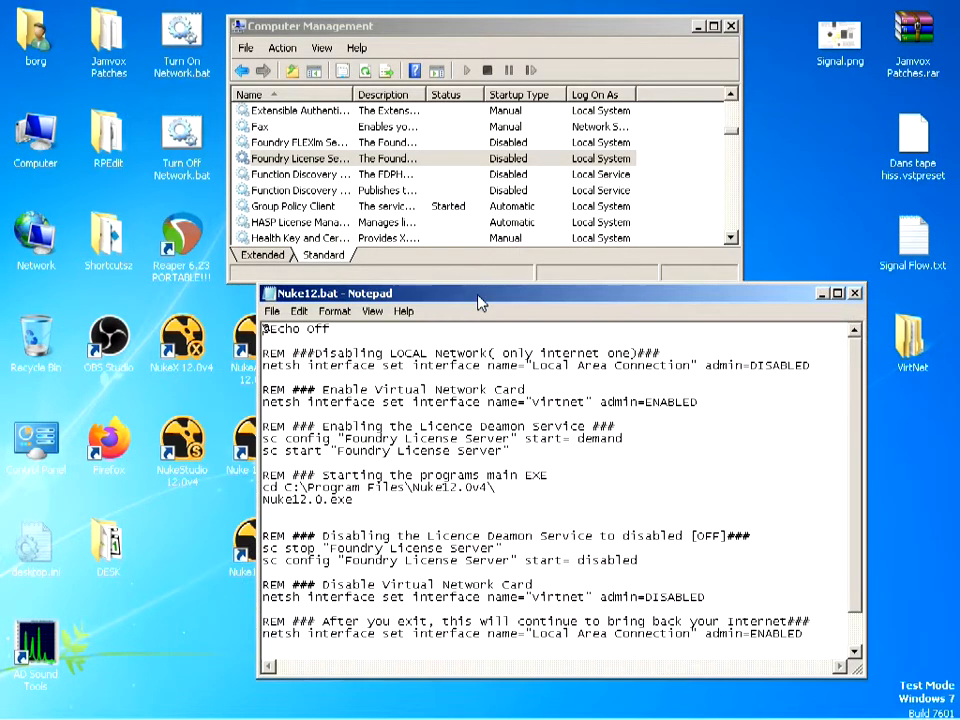
pyautogui.moveTo(480, 292); pyautogui.dragTo(530, 304)
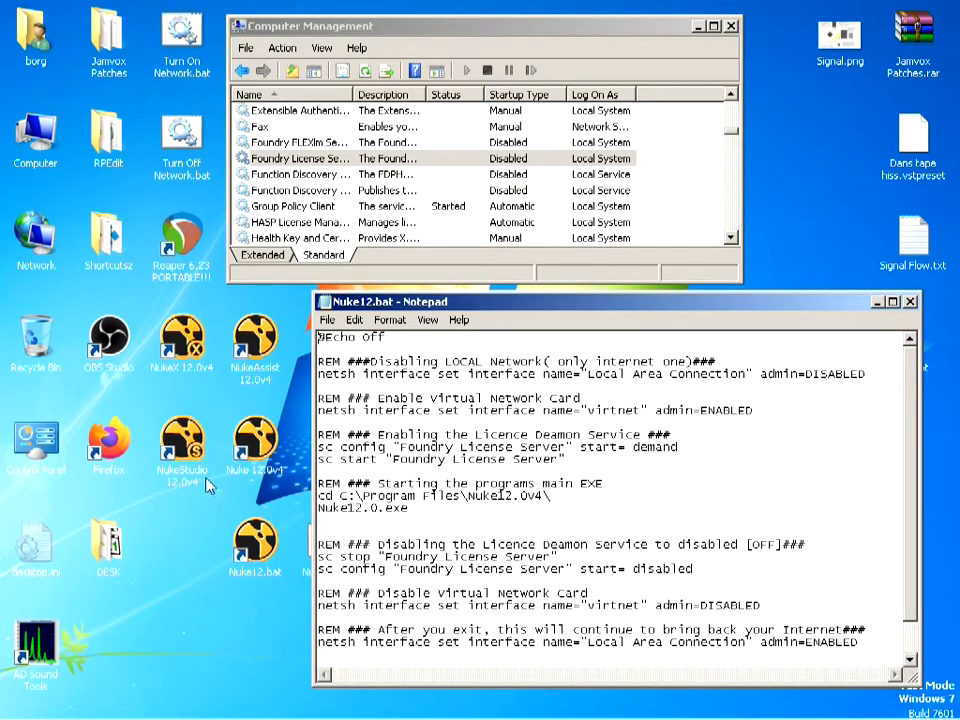
pyautogui.moveTo(184, 478)
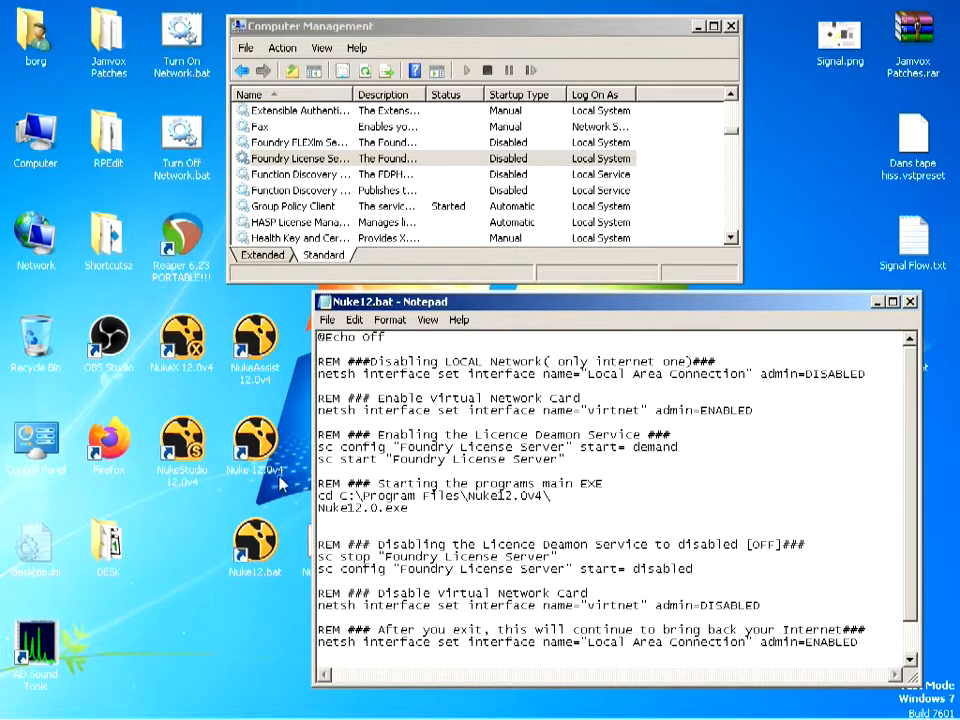
pyautogui.rightClick(184, 444)
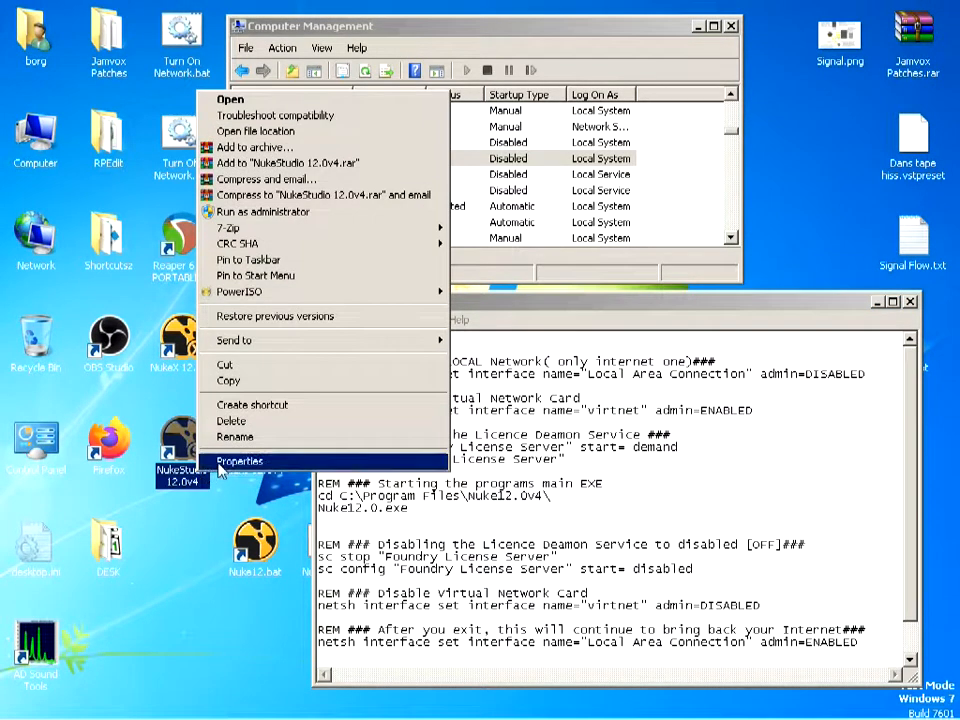
pyautogui.click(240, 460)
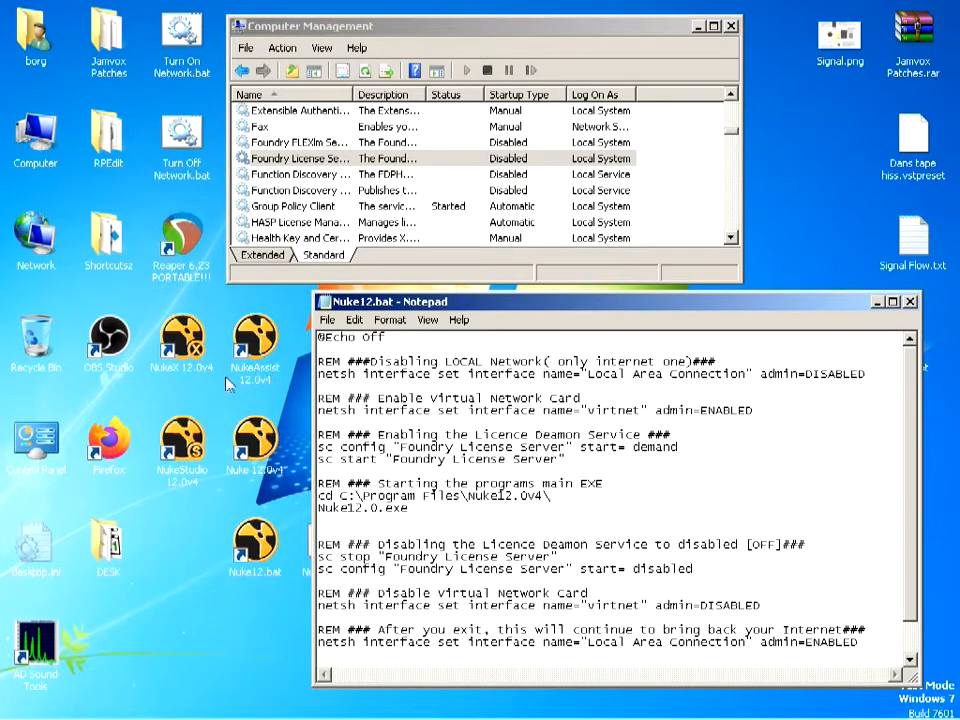
pyautogui.moveTo(244, 384)
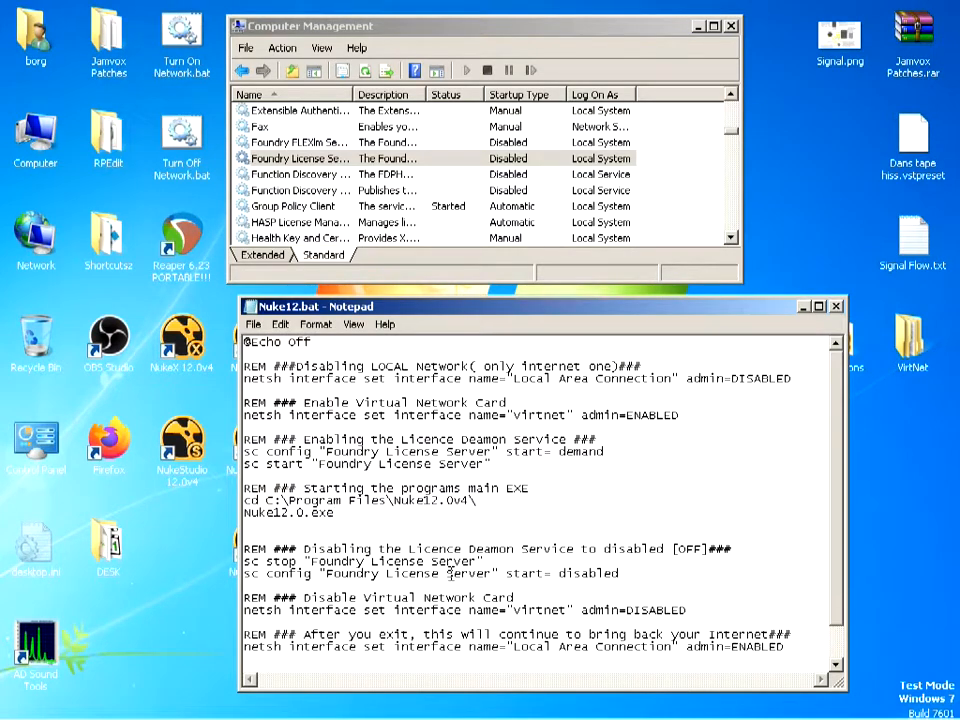
pyautogui.moveTo(512, 328)
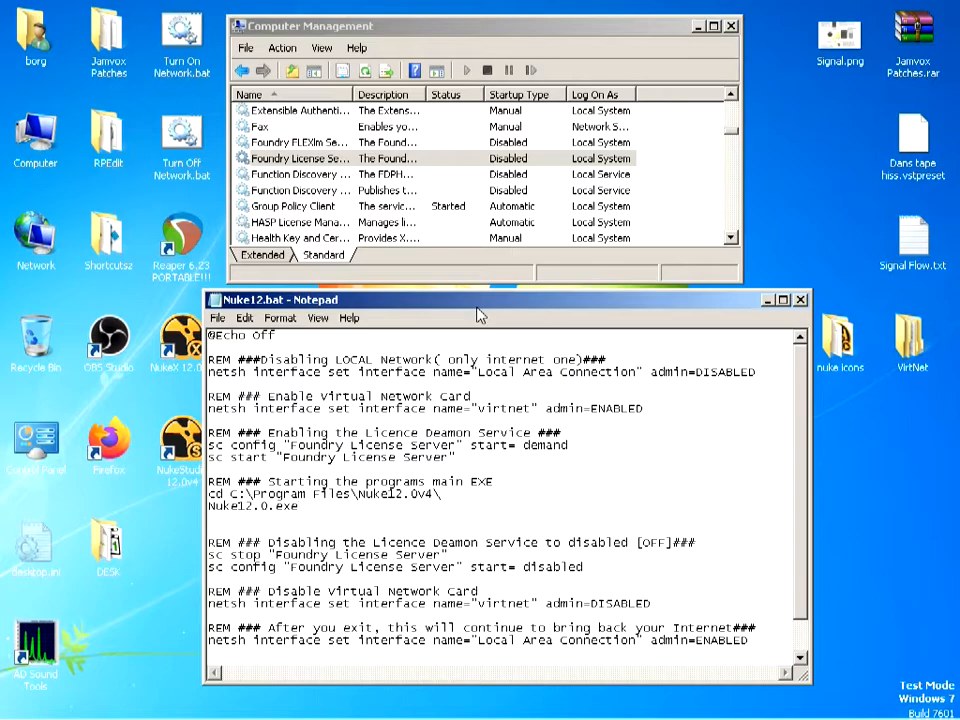
pyautogui.moveTo(358, 438)
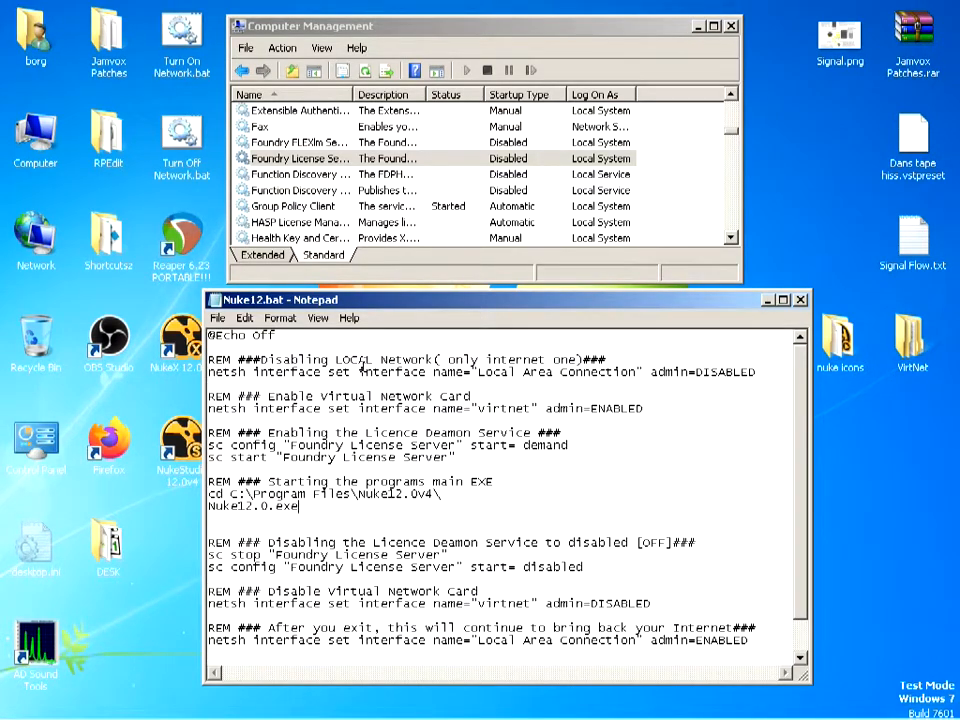
pyautogui.moveTo(360, 390)
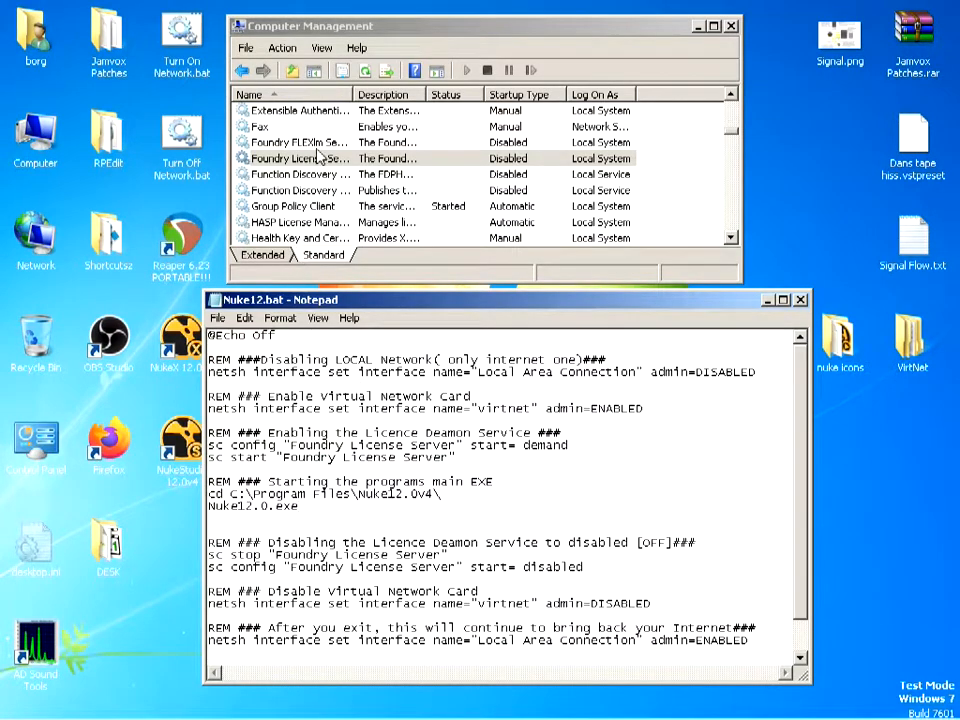
pyautogui.rightClick(300, 158)
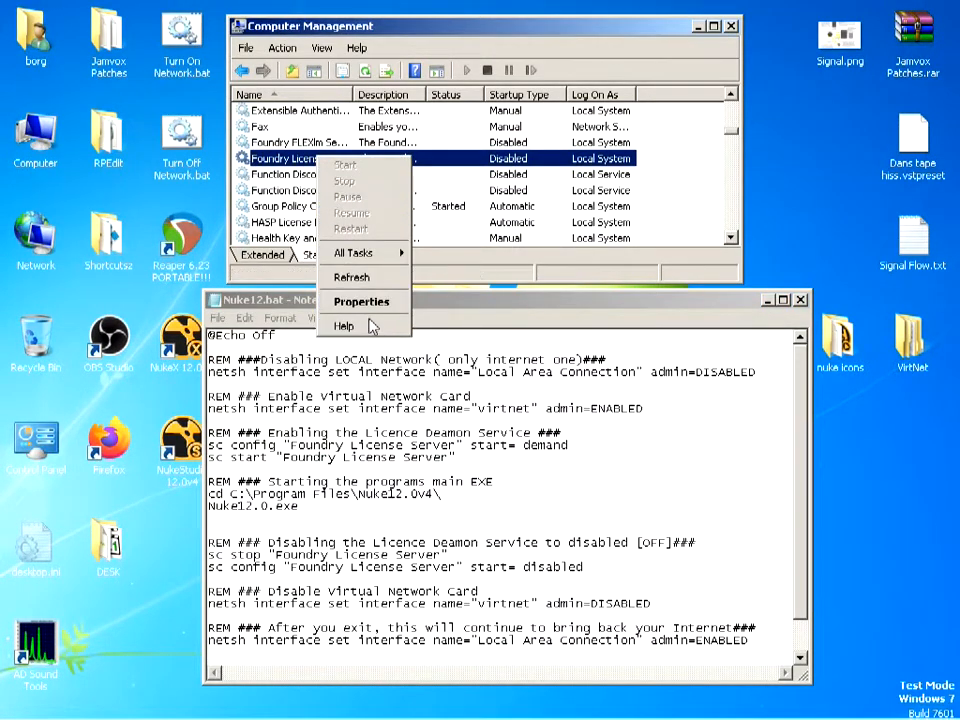
pyautogui.click(360, 300)
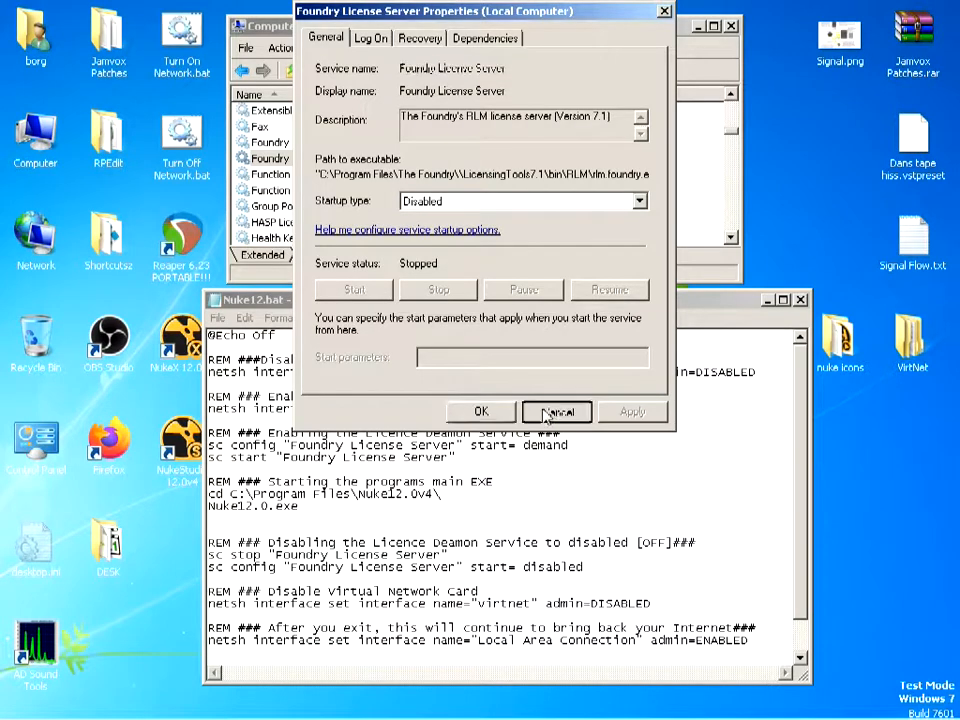
pyautogui.click(556, 412)
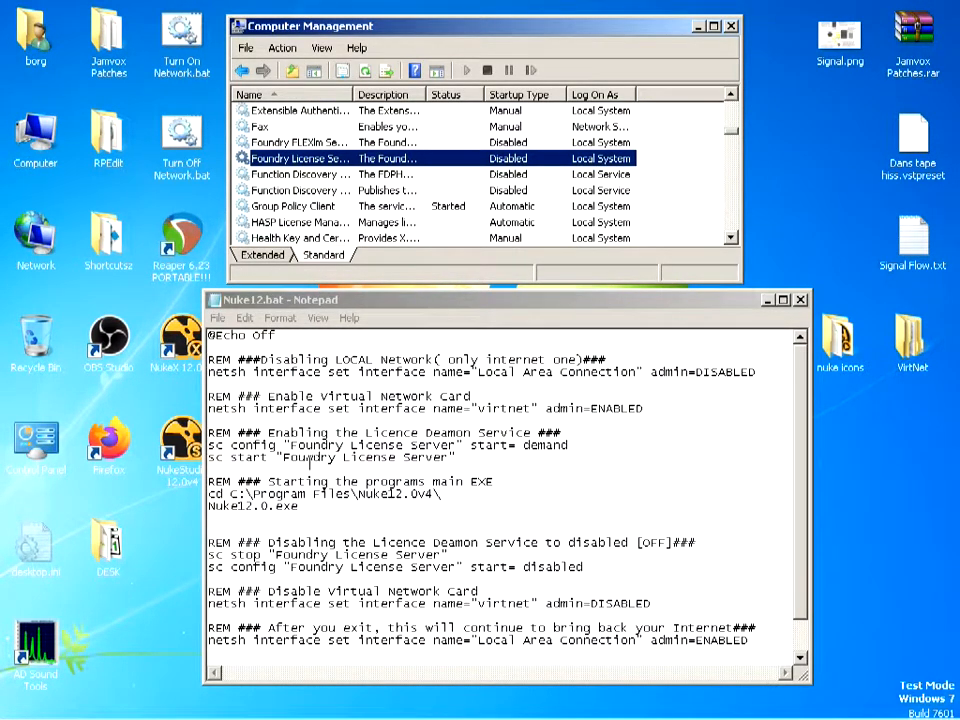
pyautogui.scroll(-3)
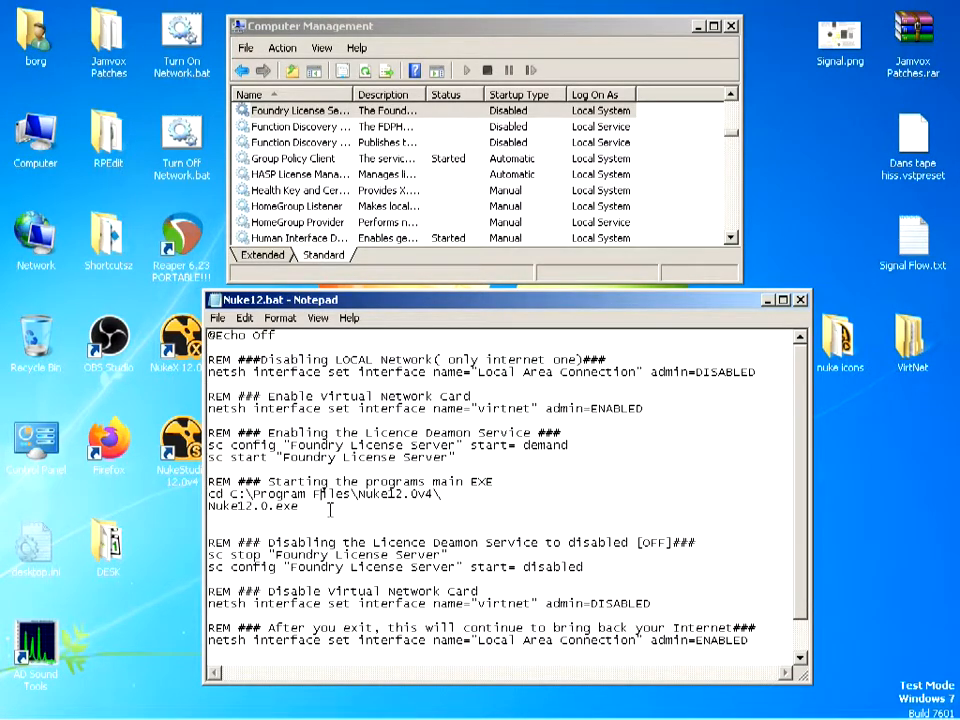
pyautogui.scroll(-3)
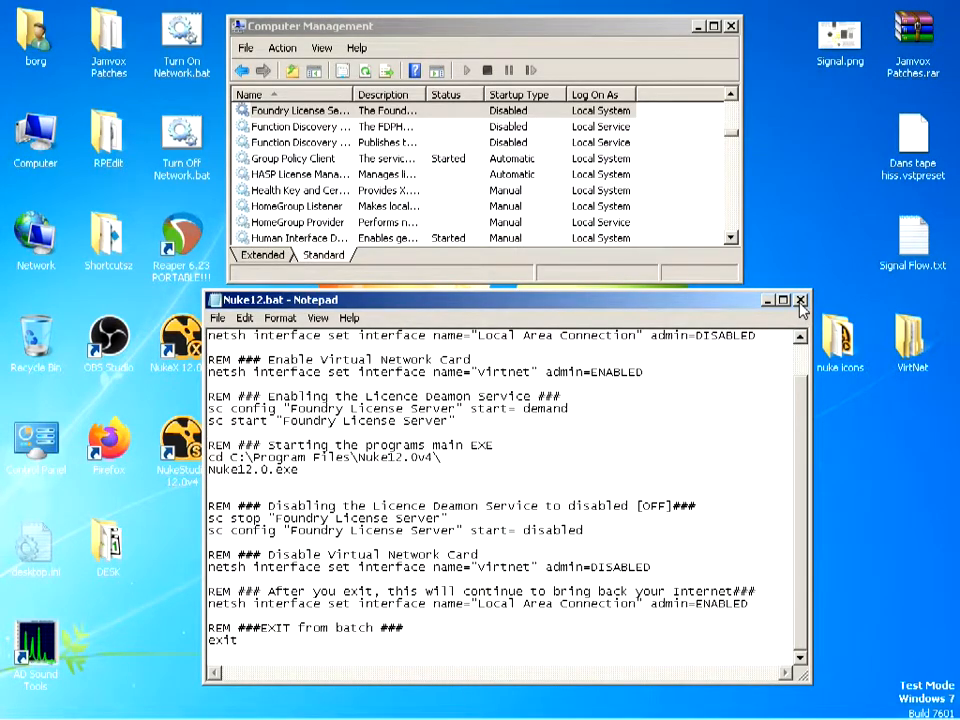
# Briefly reopen the Nuke12.bat script for editing and close it again.
pyautogui.click(800, 300)
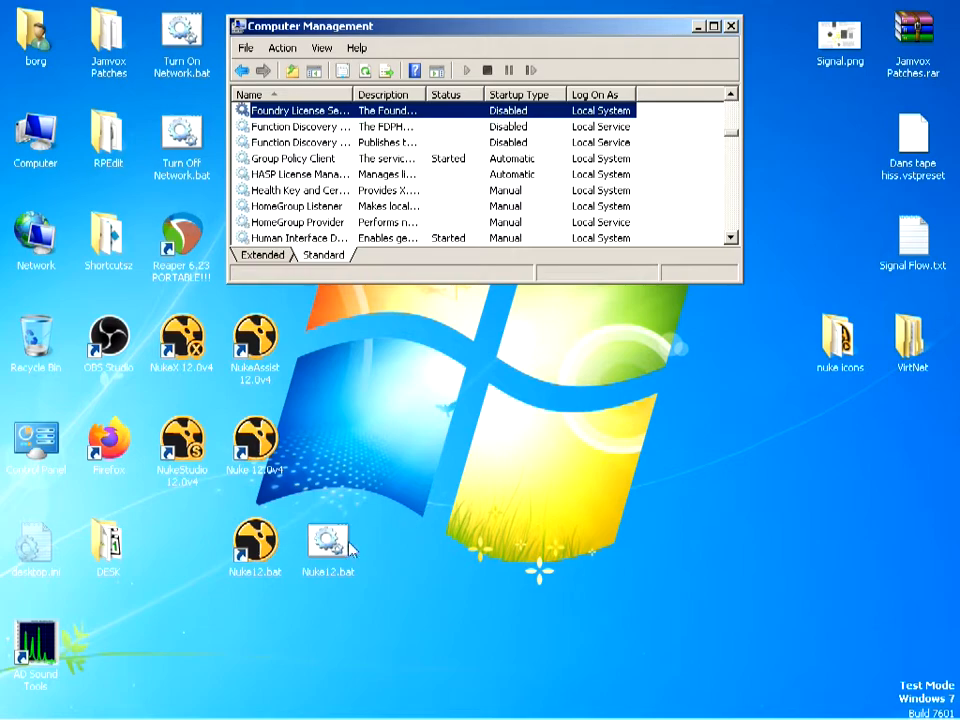
pyautogui.rightClick(330, 544)
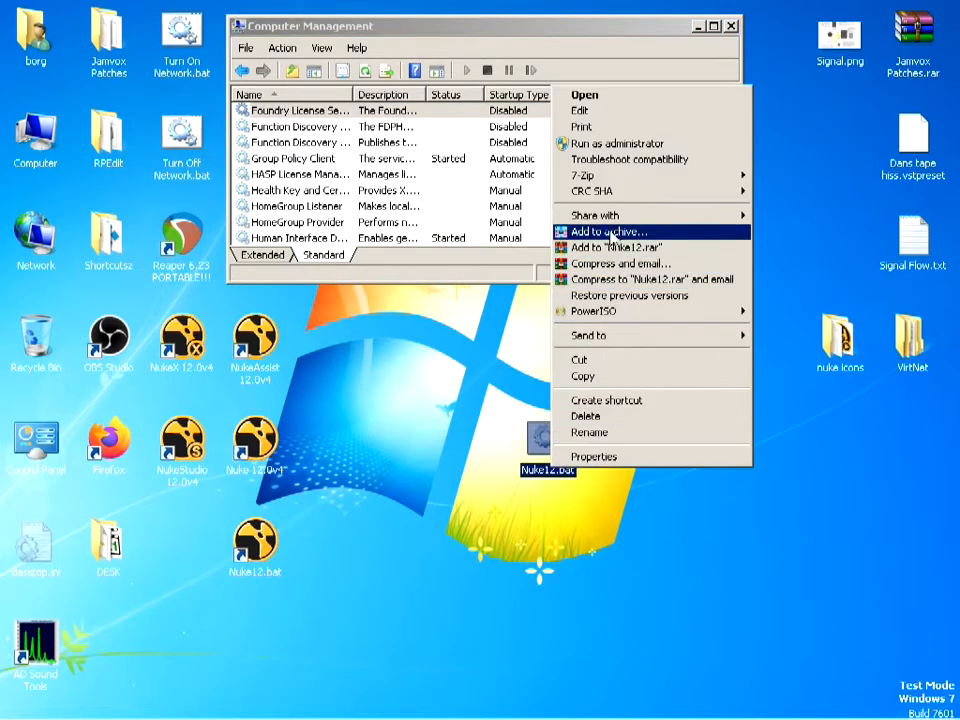
pyautogui.click(580, 110)
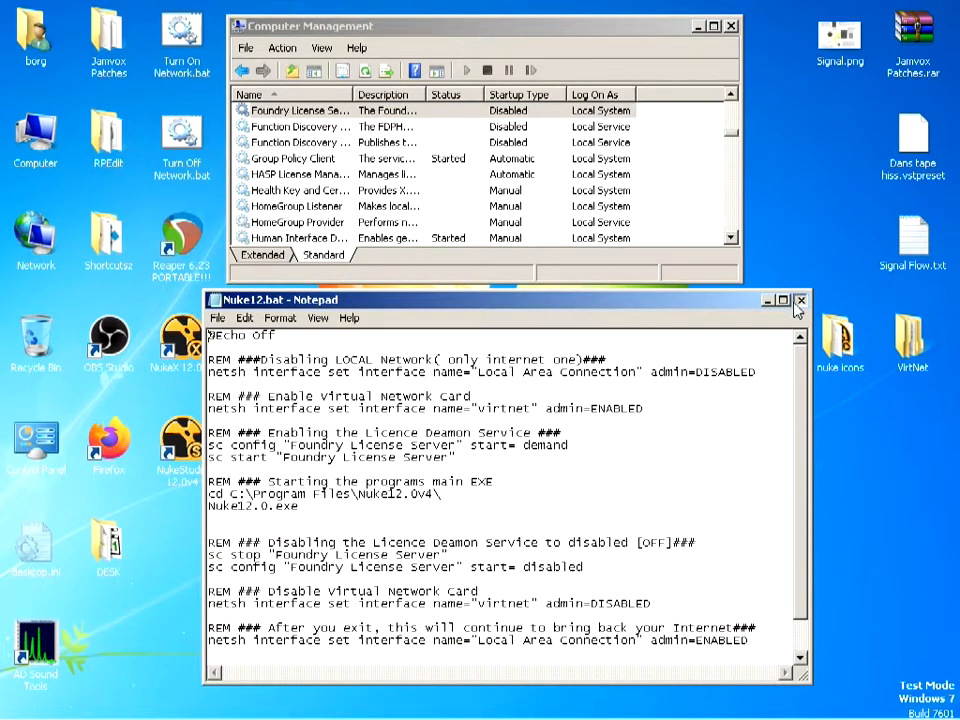
pyautogui.click(800, 300)
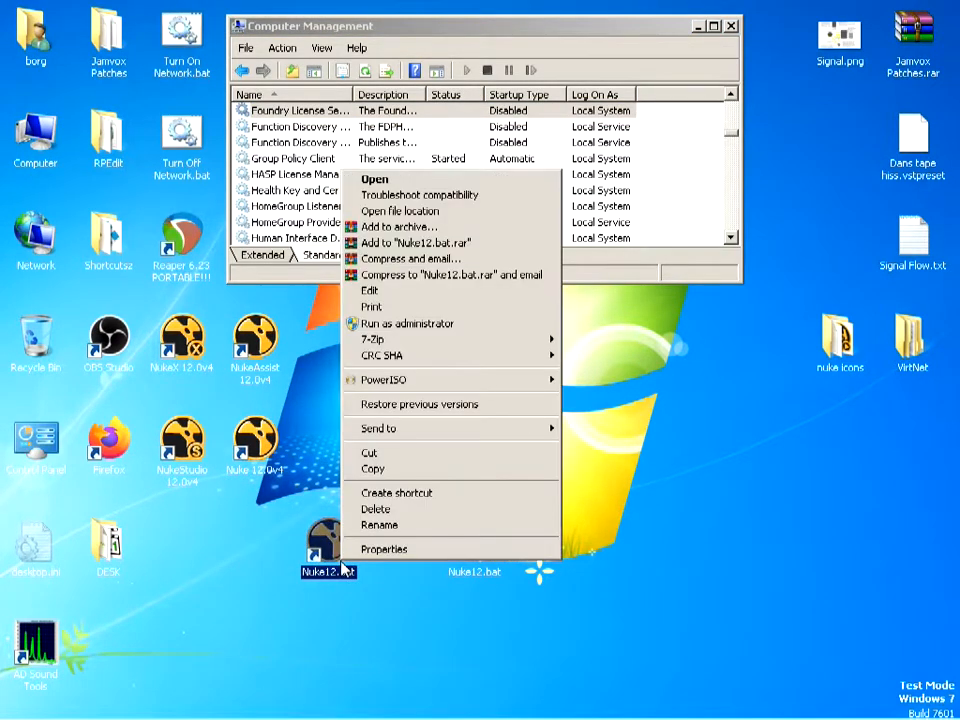
# Set the Nuke12.bat desktop shortcut to Run: Minimized in its Properties and close the dialog.
pyautogui.click(384, 548)
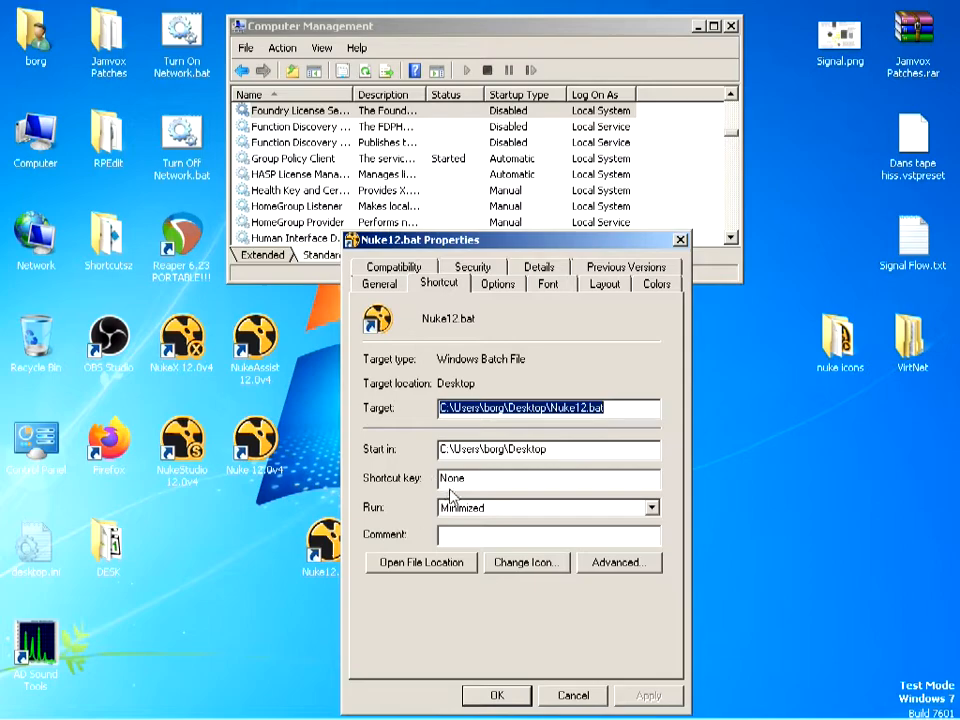
pyautogui.click(652, 508)
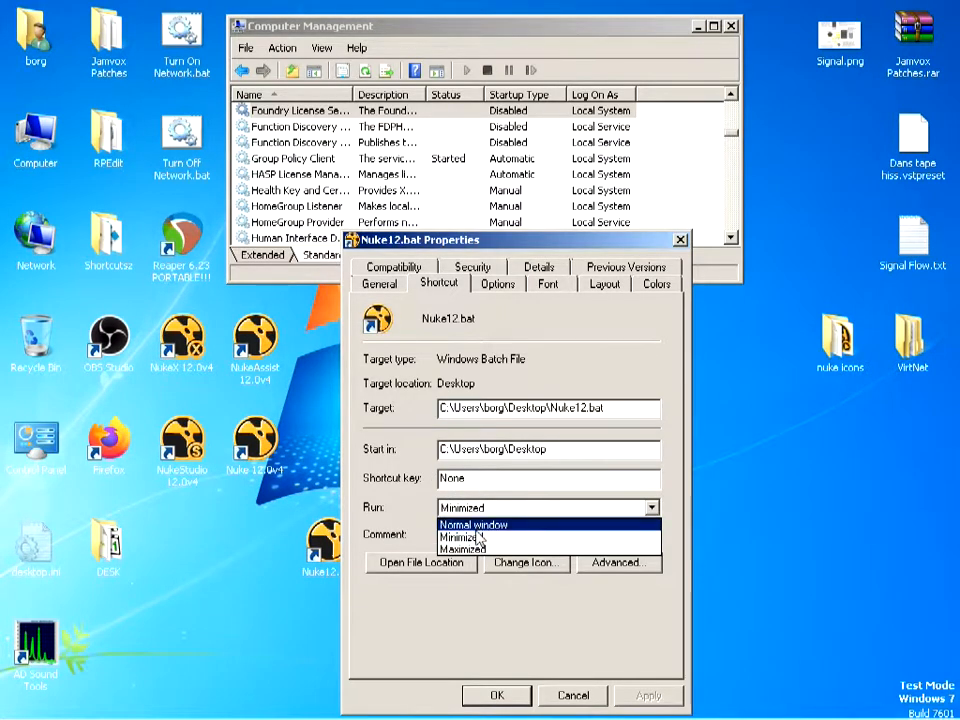
pyautogui.click(456, 536)
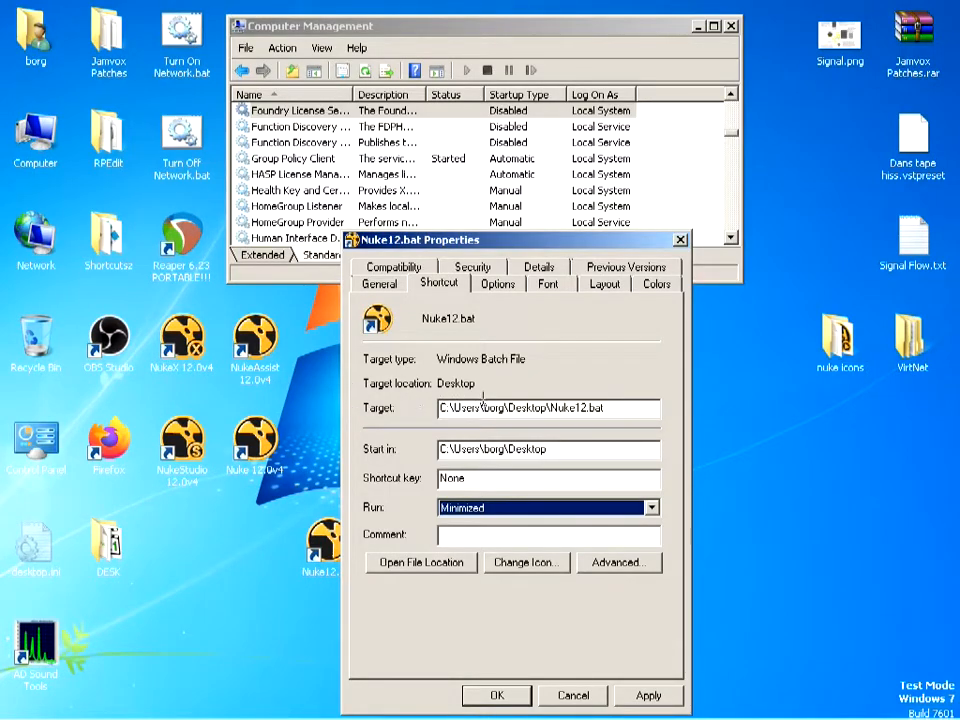
pyautogui.moveTo(570, 690)
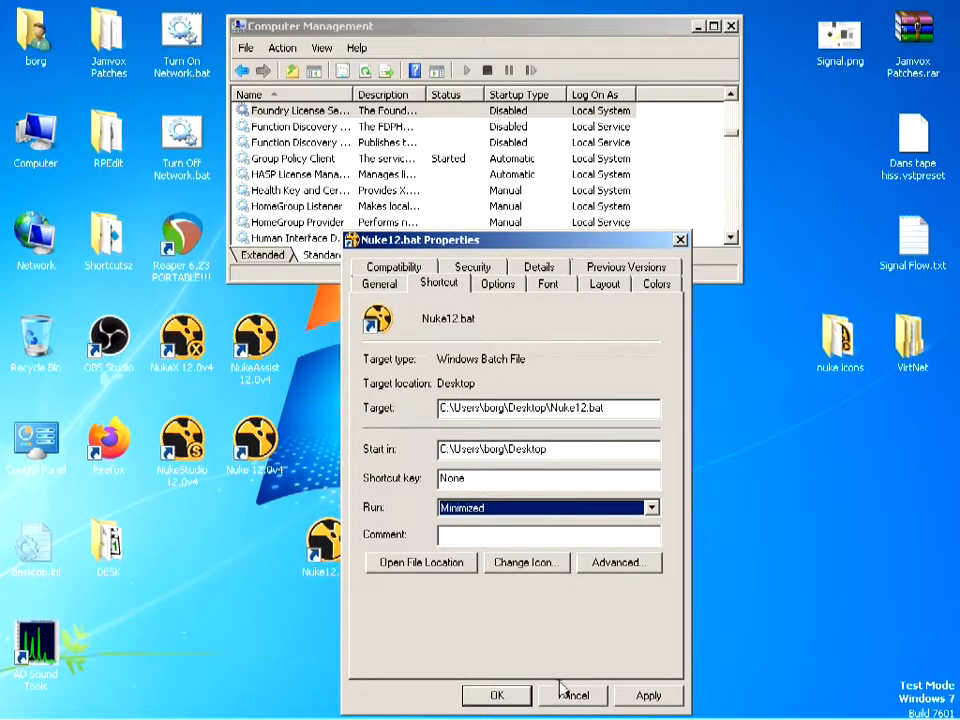
pyautogui.click(526, 562)
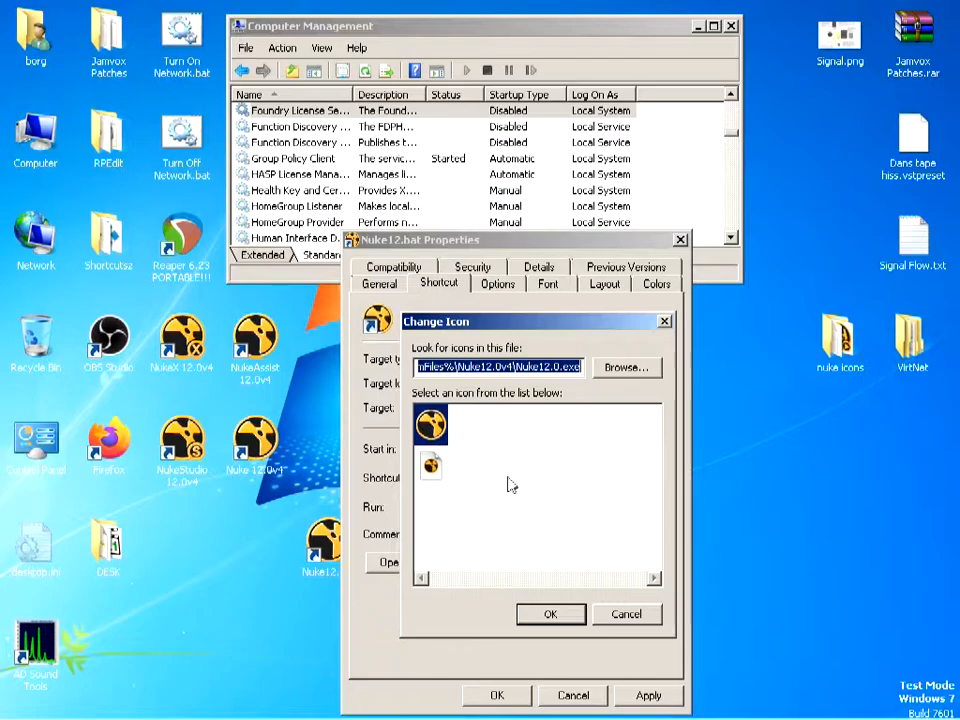
pyautogui.click(628, 614)
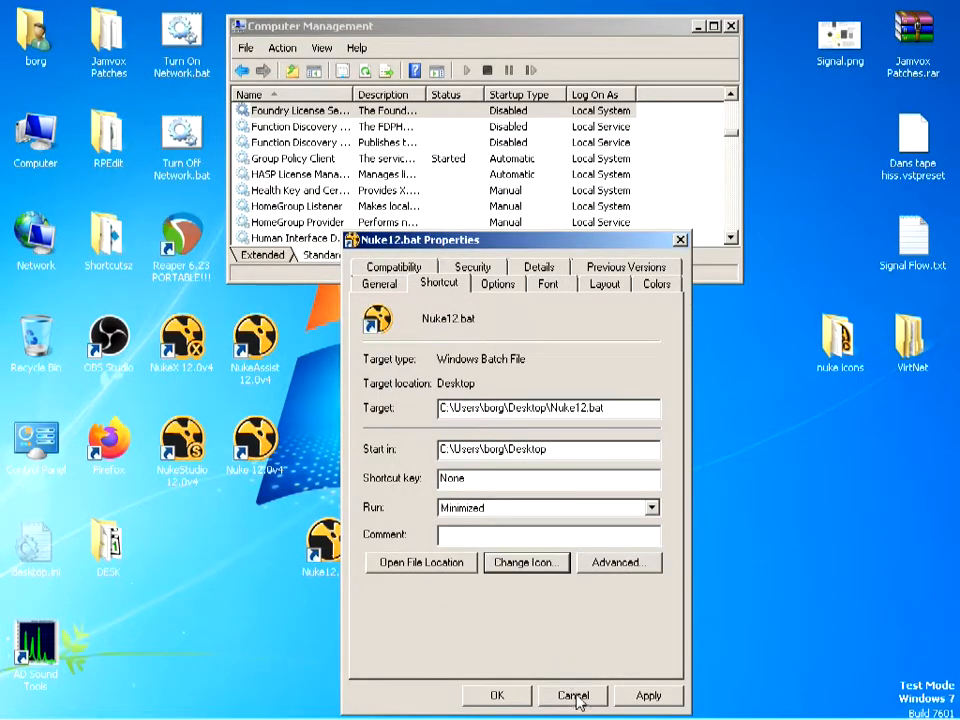
pyautogui.click(572, 696)
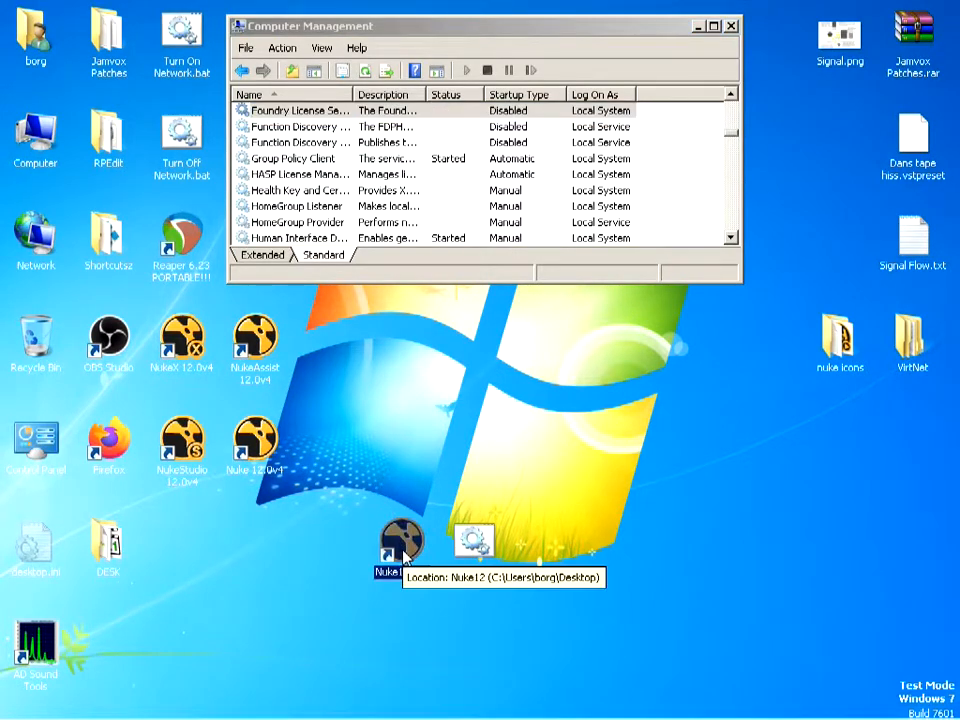
# Disable the VirNet adapter in Network Connections via Change adapter settings.
pyautogui.click(400, 548)
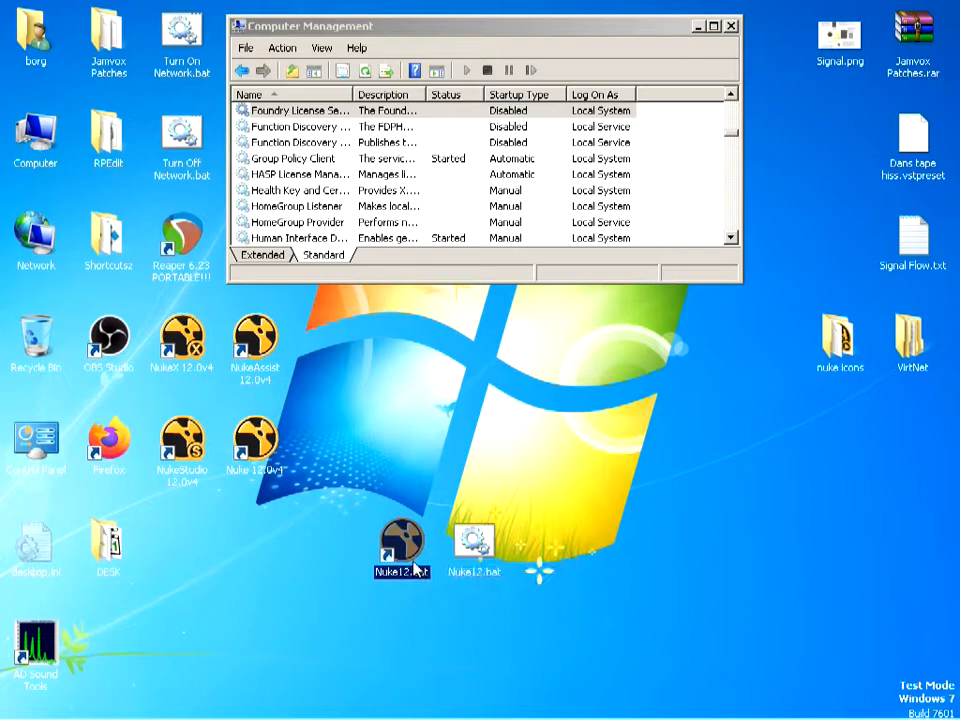
pyautogui.rightClick(476, 544)
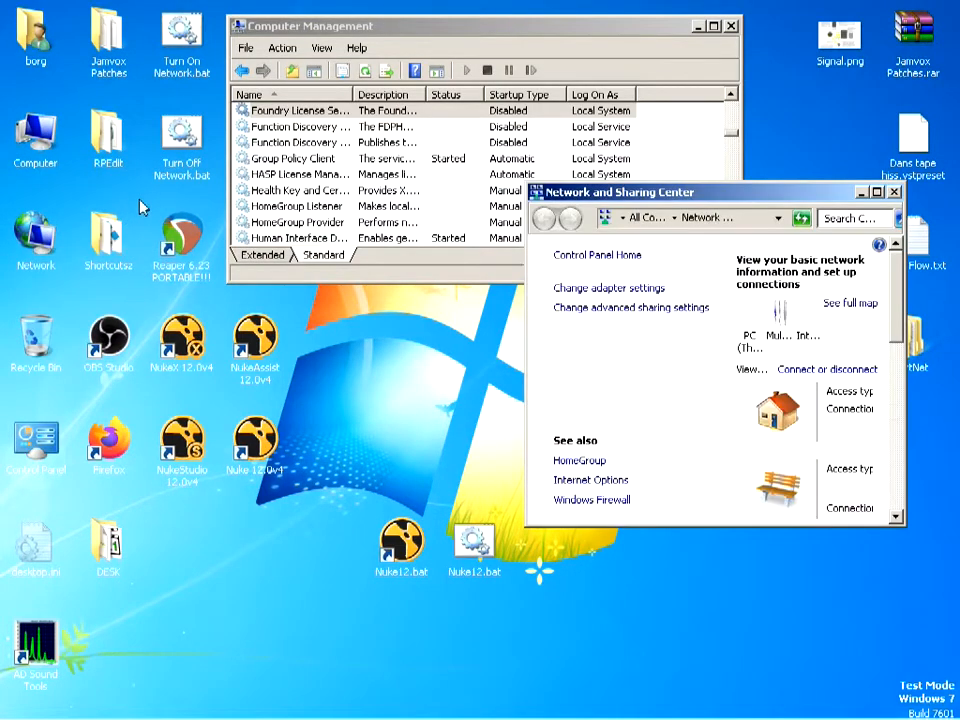
pyautogui.click(608, 288)
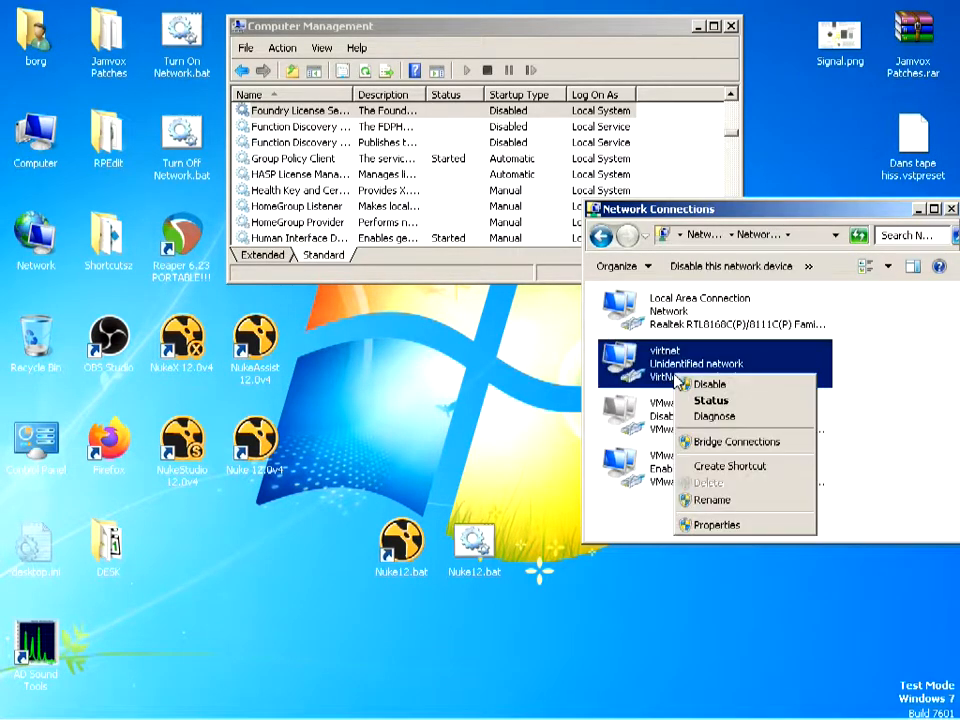
pyautogui.click(868, 370)
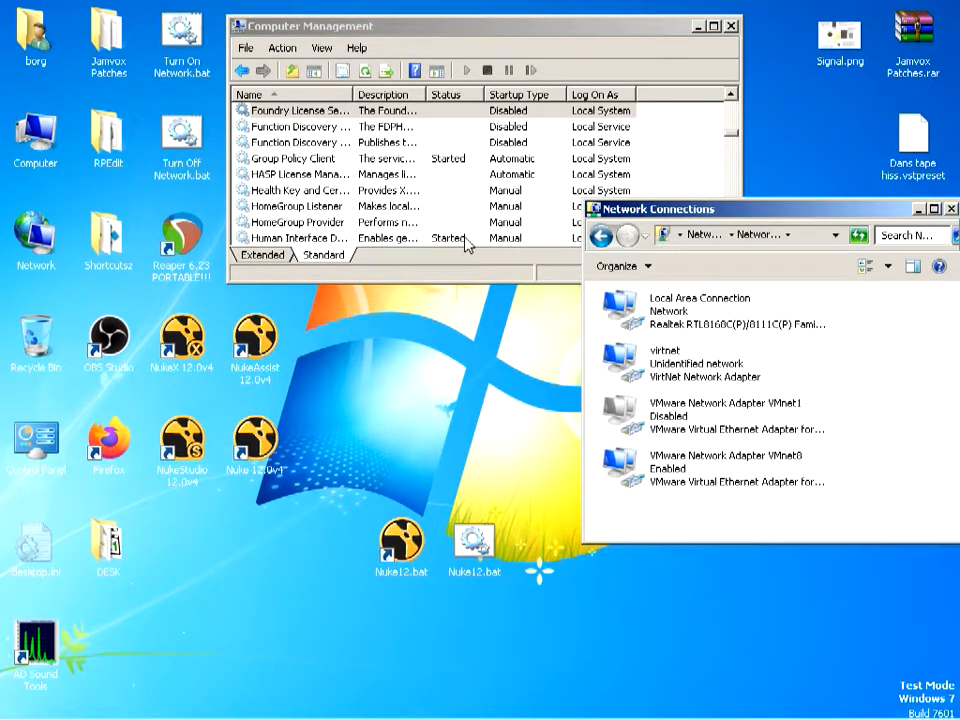
pyautogui.rightClick(664, 364)
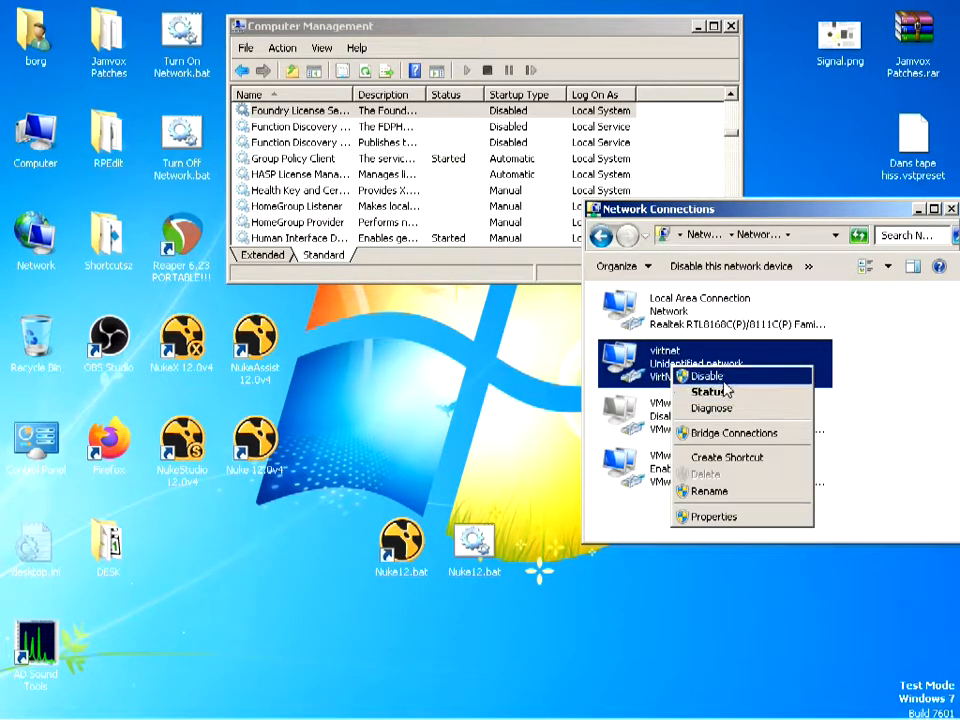
pyautogui.click(708, 376)
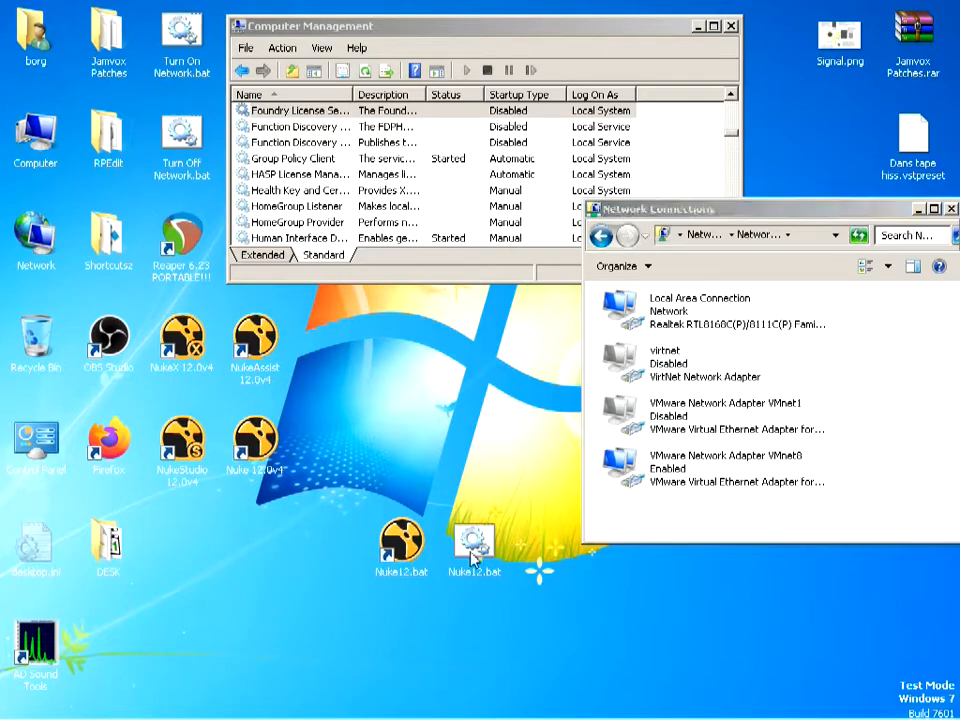
# Review the Nuke12.bat script, run the shortcut, and refresh Services to confirm Foundry License Server started.
pyautogui.rightClick(474, 544)
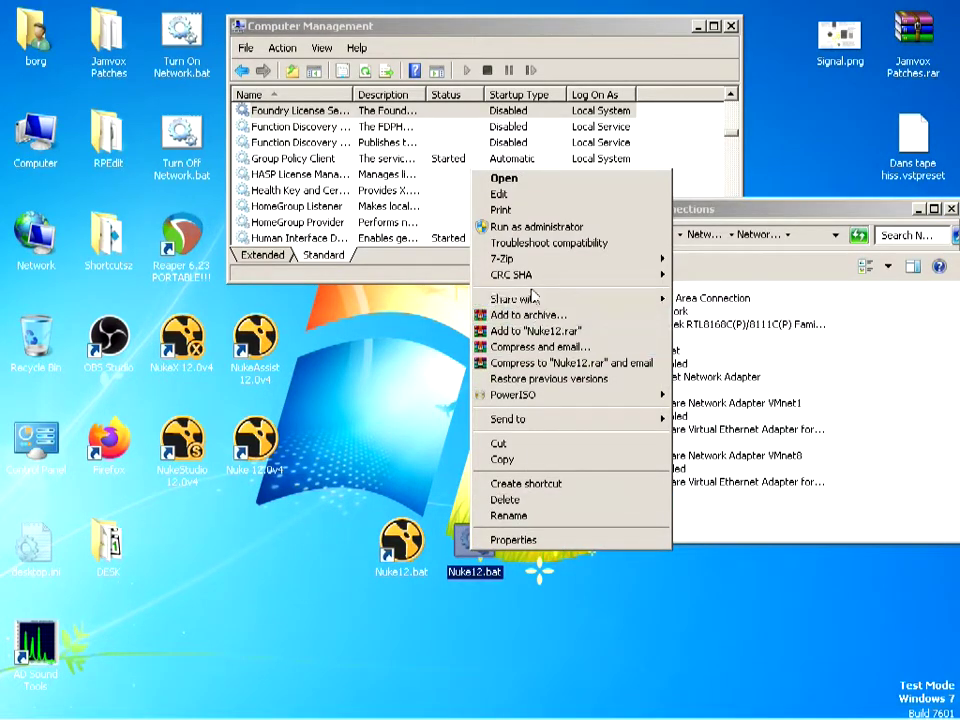
pyautogui.click(498, 192)
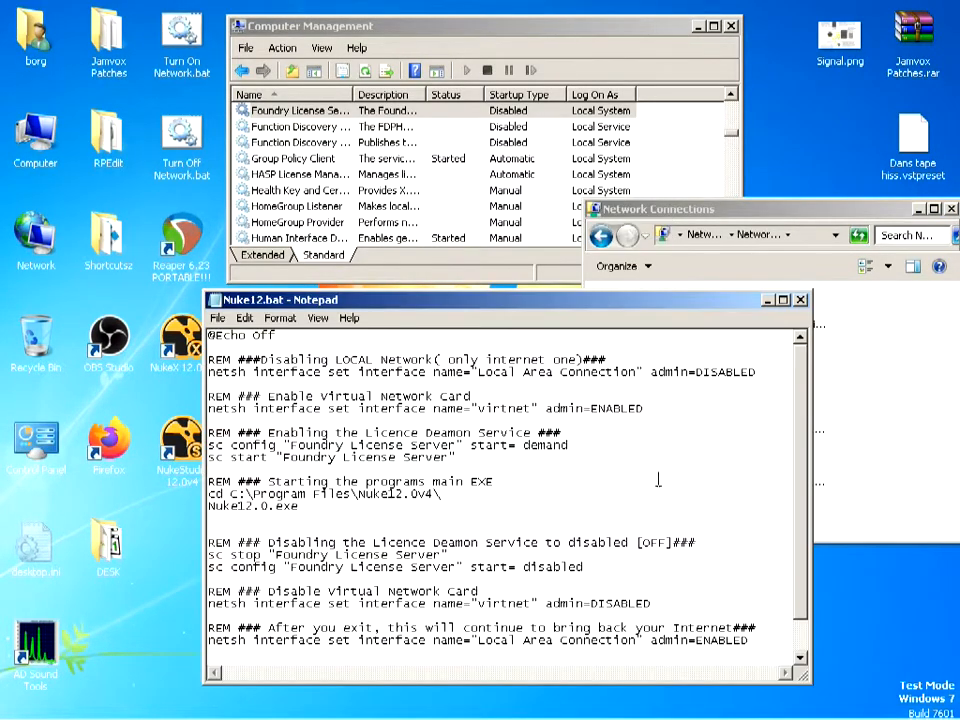
pyautogui.scroll(-3)
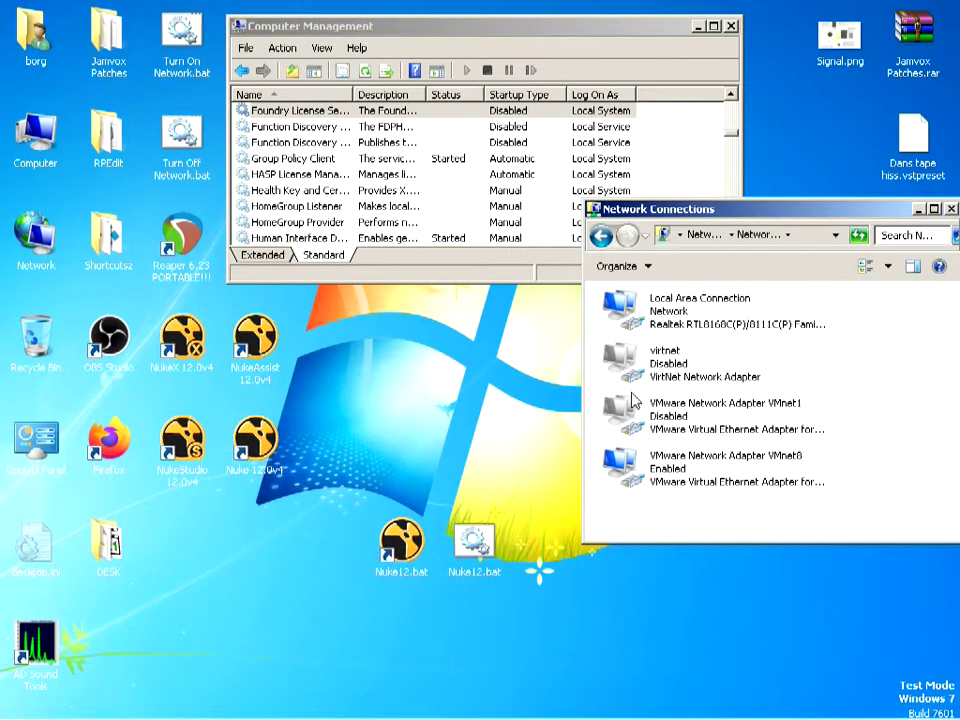
pyautogui.moveTo(840, 364)
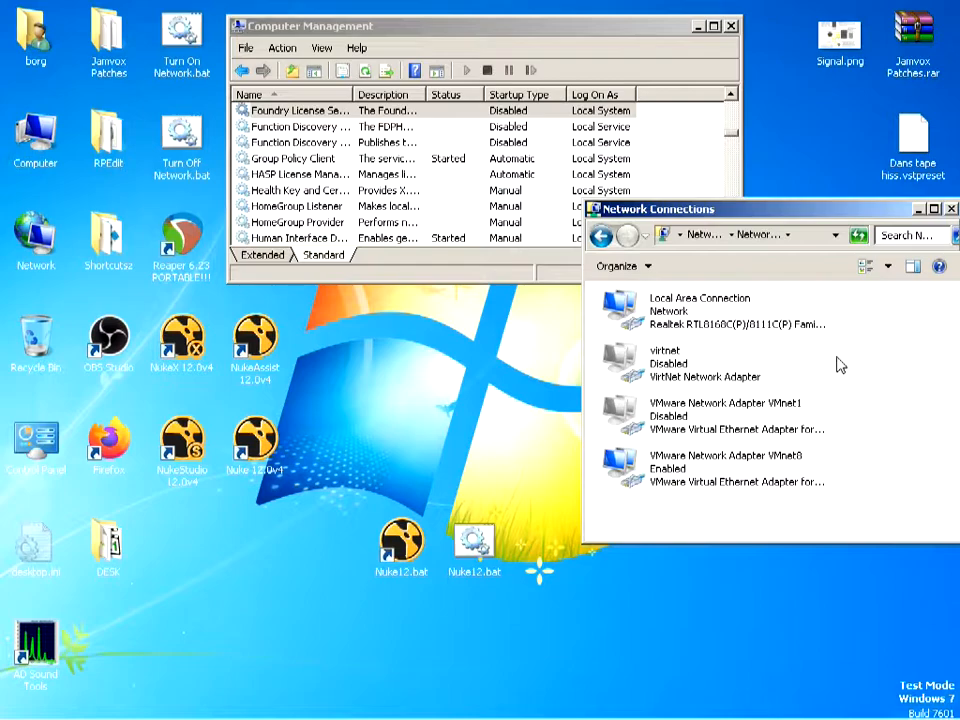
pyautogui.moveTo(600, 450)
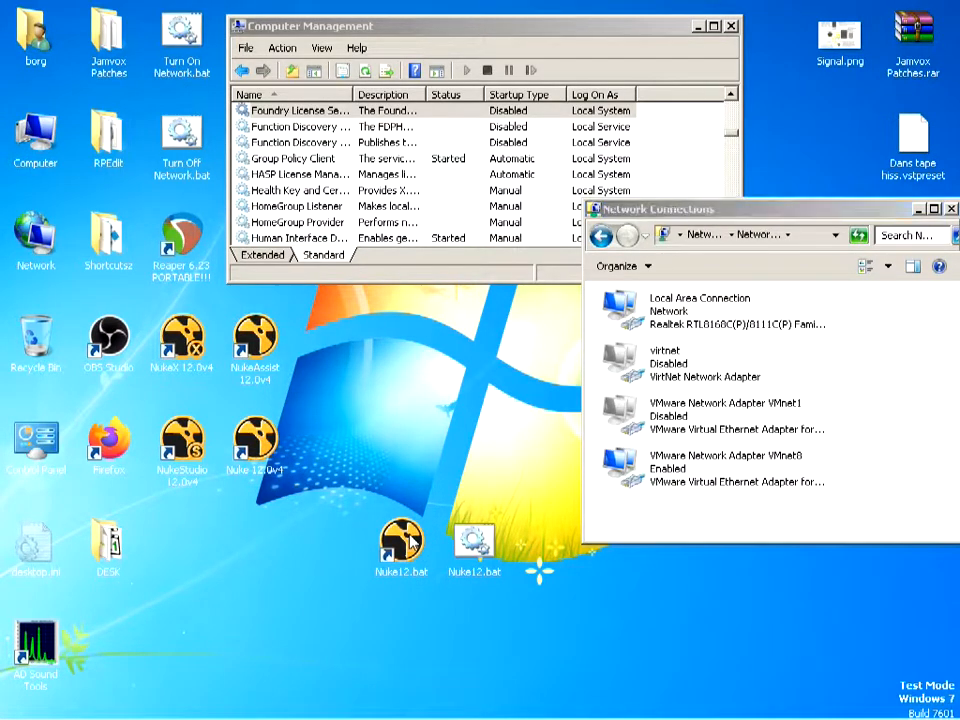
pyautogui.click(400, 548)
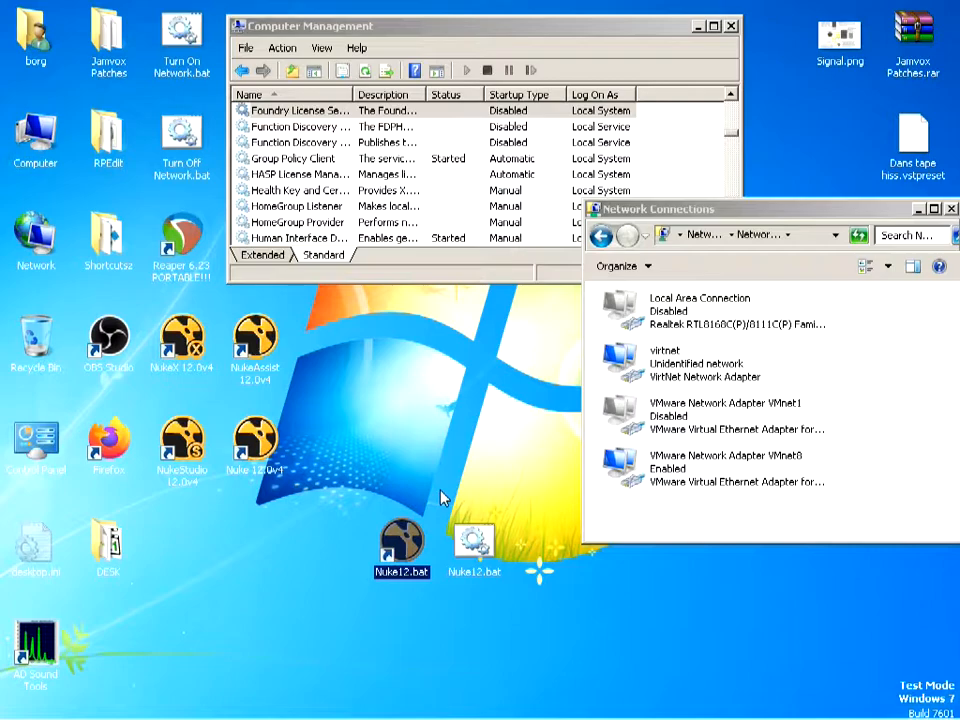
pyautogui.doubleClick(402, 548)
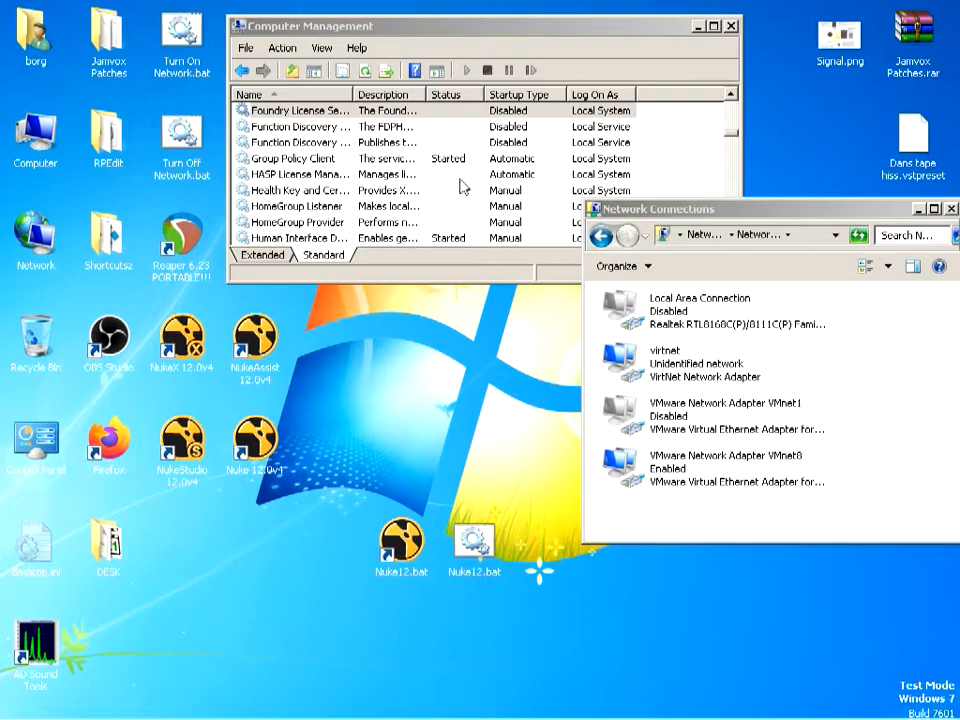
pyautogui.rightClick(460, 180)
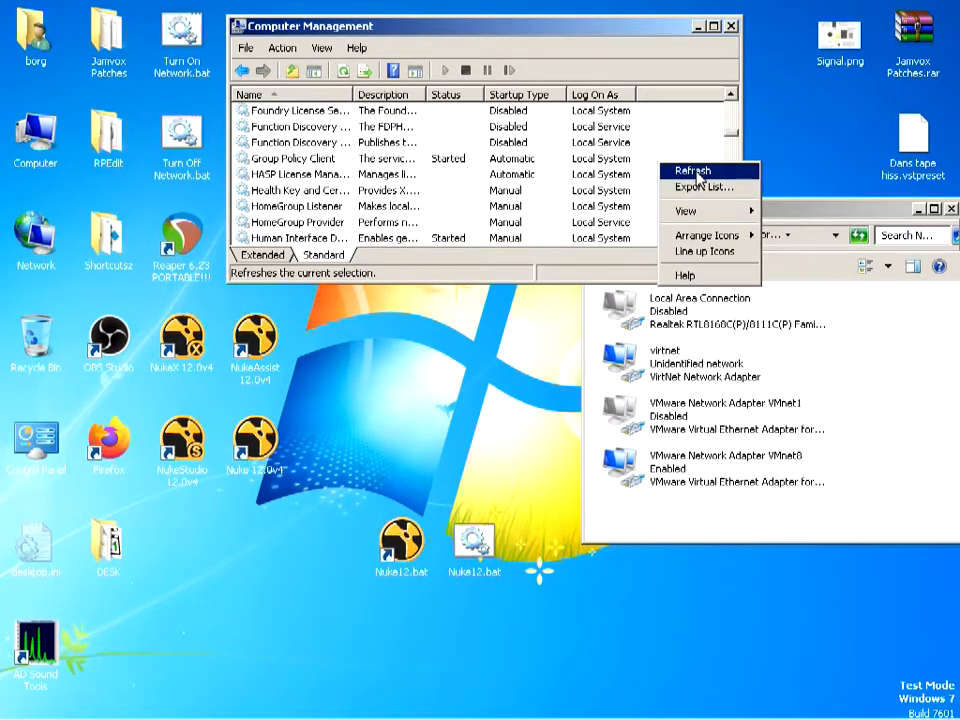
pyautogui.click(692, 172)
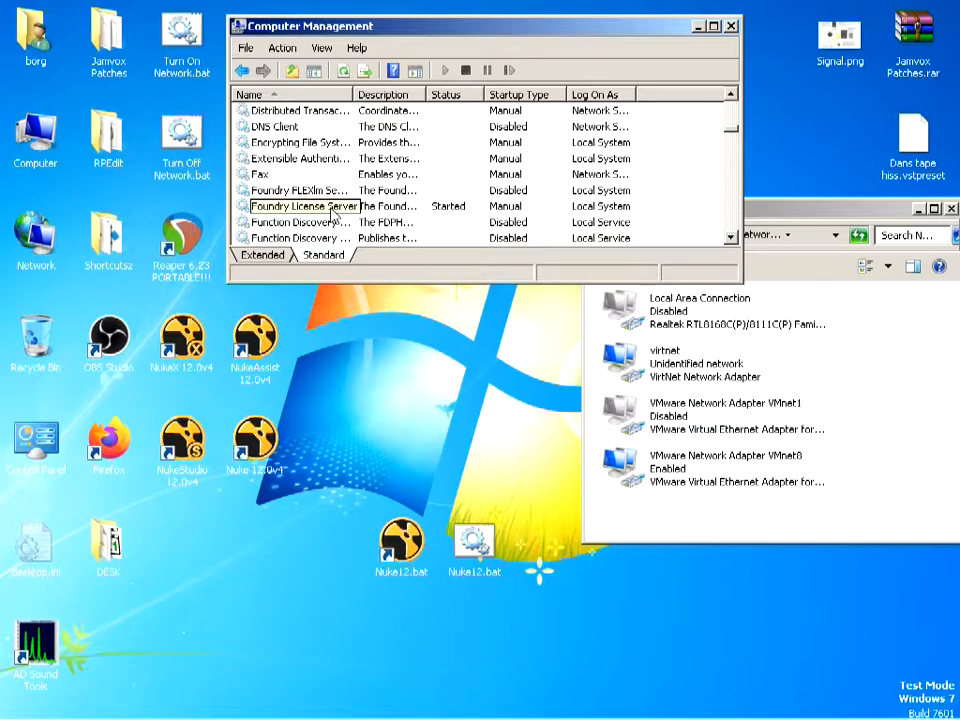
pyautogui.moveTo(764, 300)
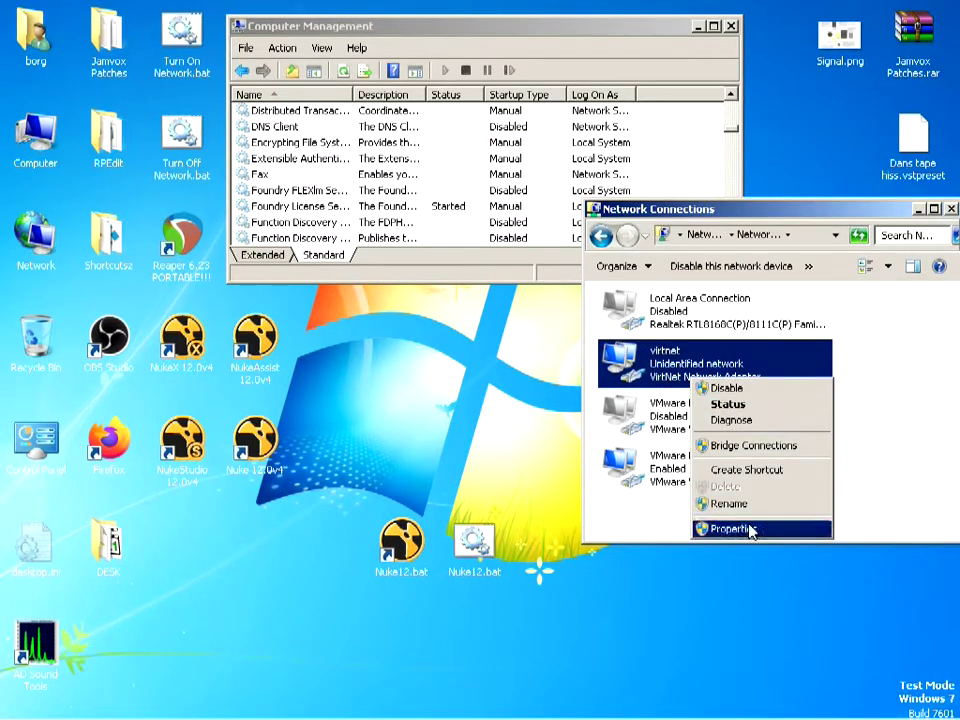
# Check VirNet's IPv4 settings show static 192.168.5.1 with mask 255.0.0.0, then close them.
pyautogui.click(732, 528)
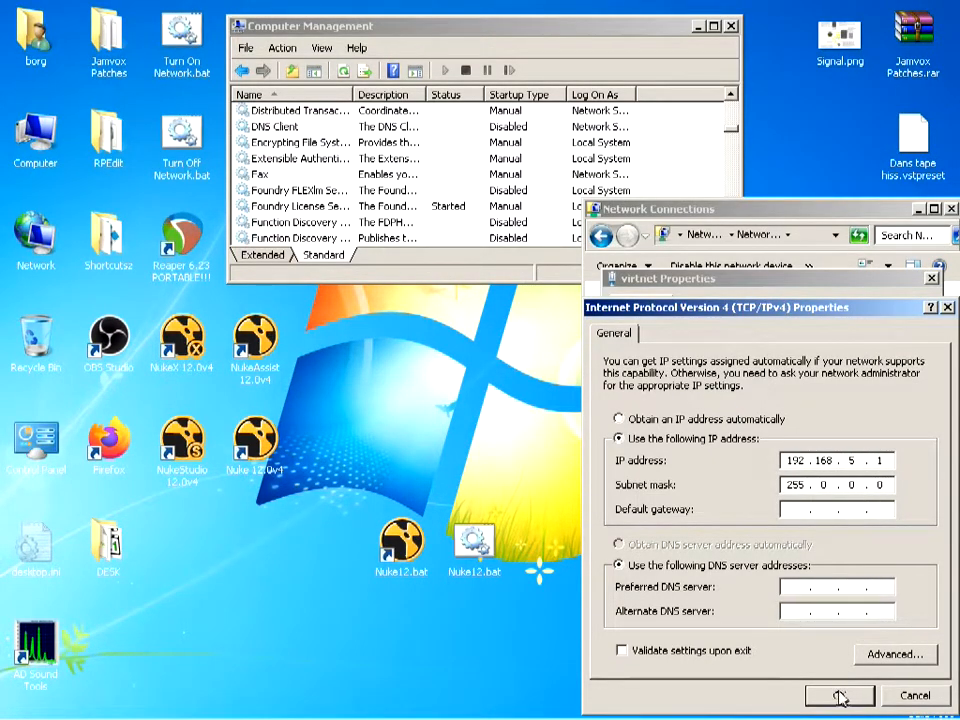
pyautogui.click(838, 696)
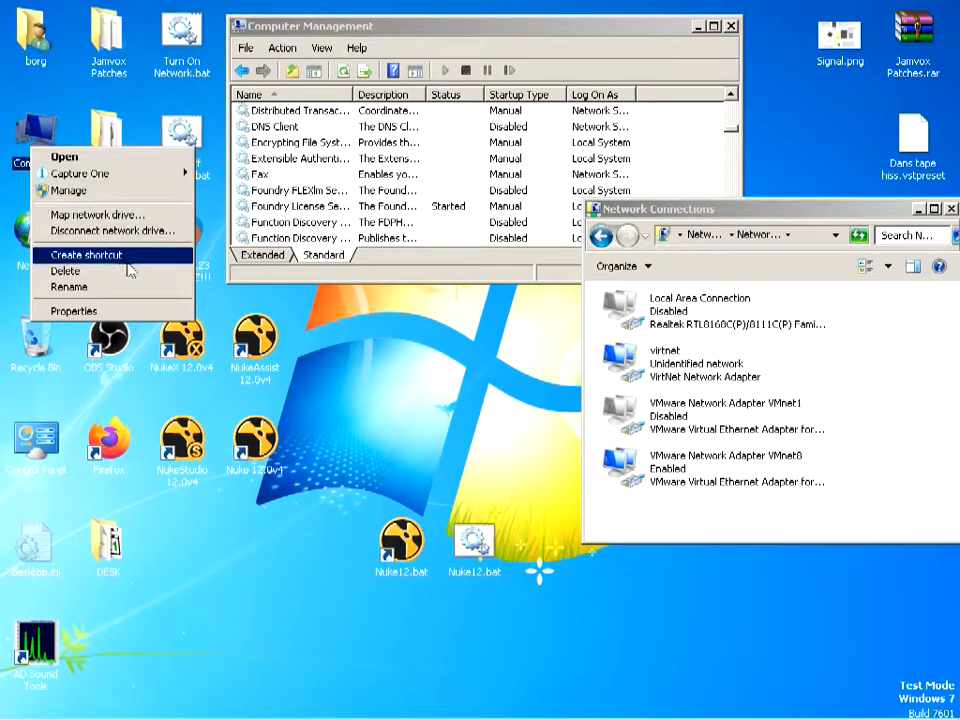
pyautogui.moveTo(74, 312)
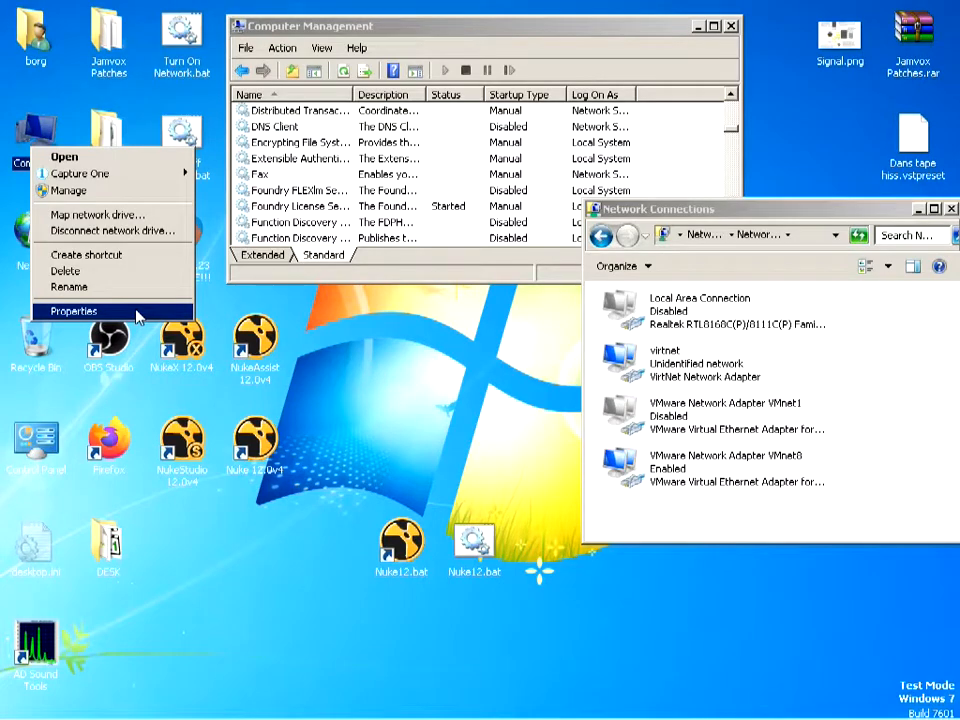
# In Device Manager, review the VirtNet adapter's Advanced Network Address value and cancel without changes.
pyautogui.click(72, 312)
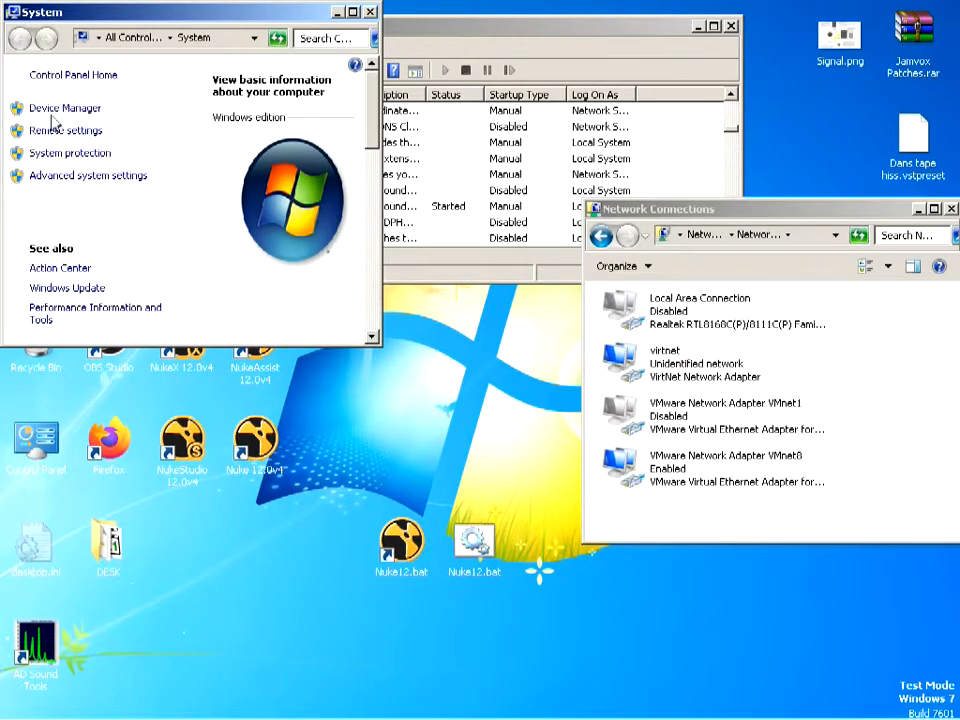
pyautogui.click(64, 108)
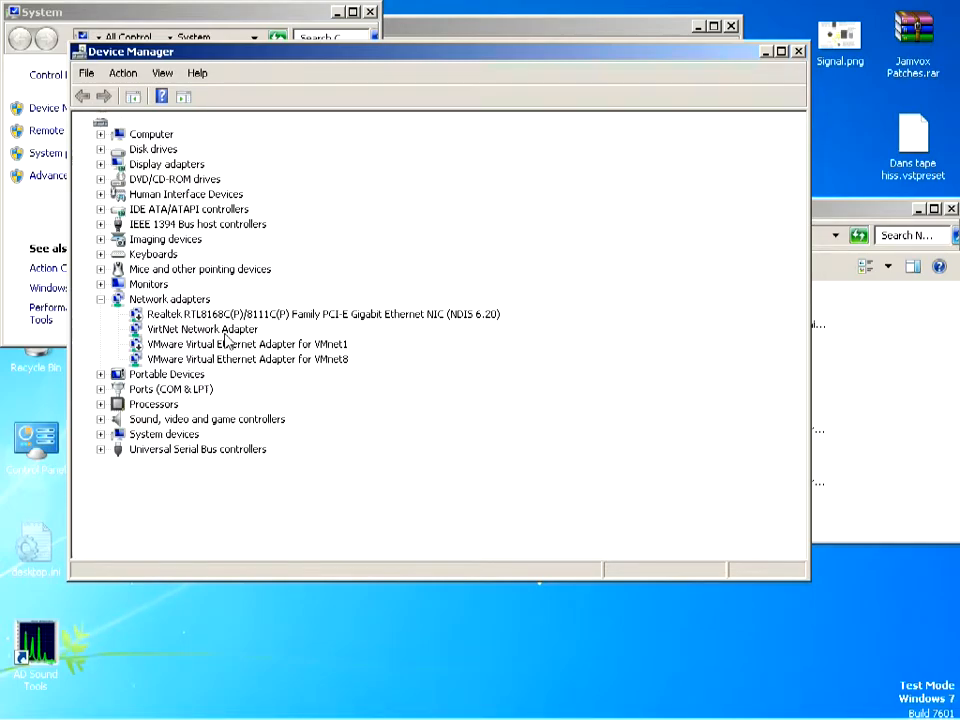
pyautogui.doubleClick(202, 328)
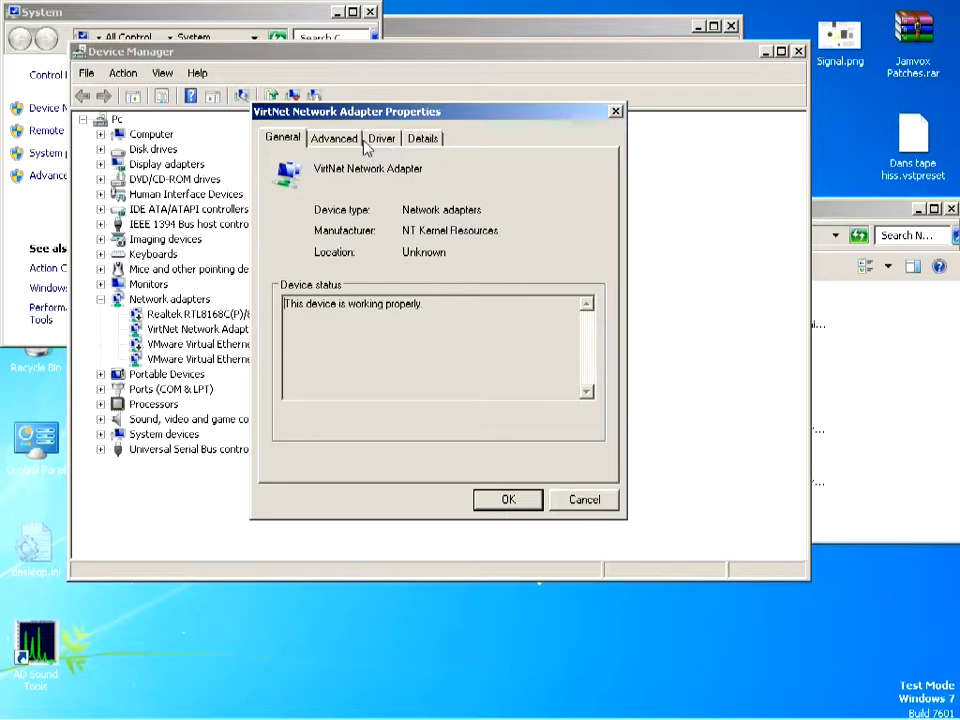
pyautogui.click(334, 138)
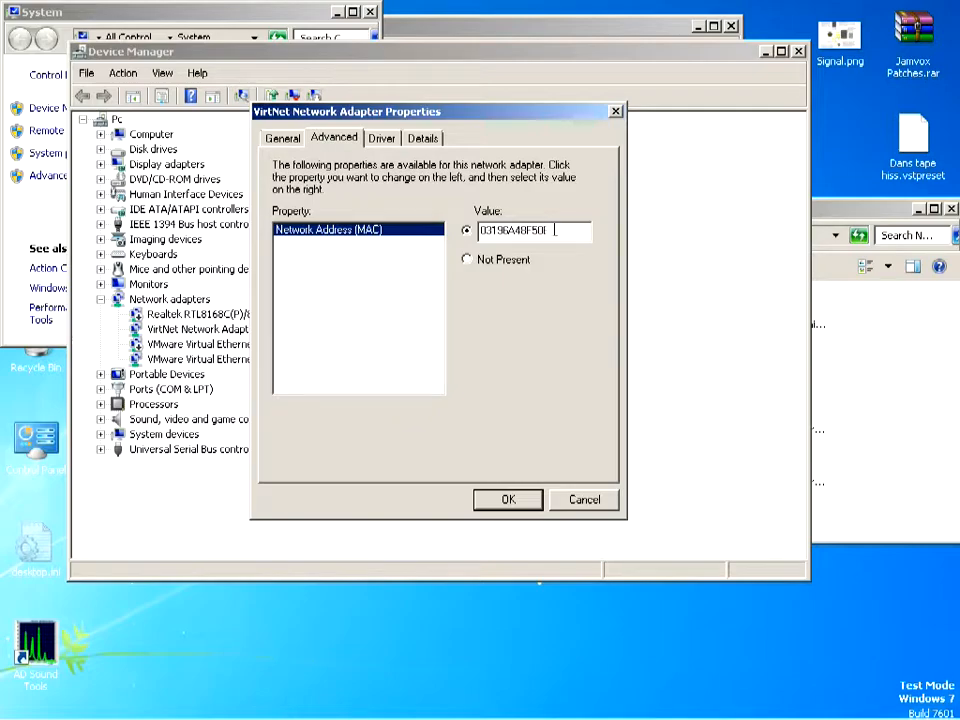
pyautogui.write('E')
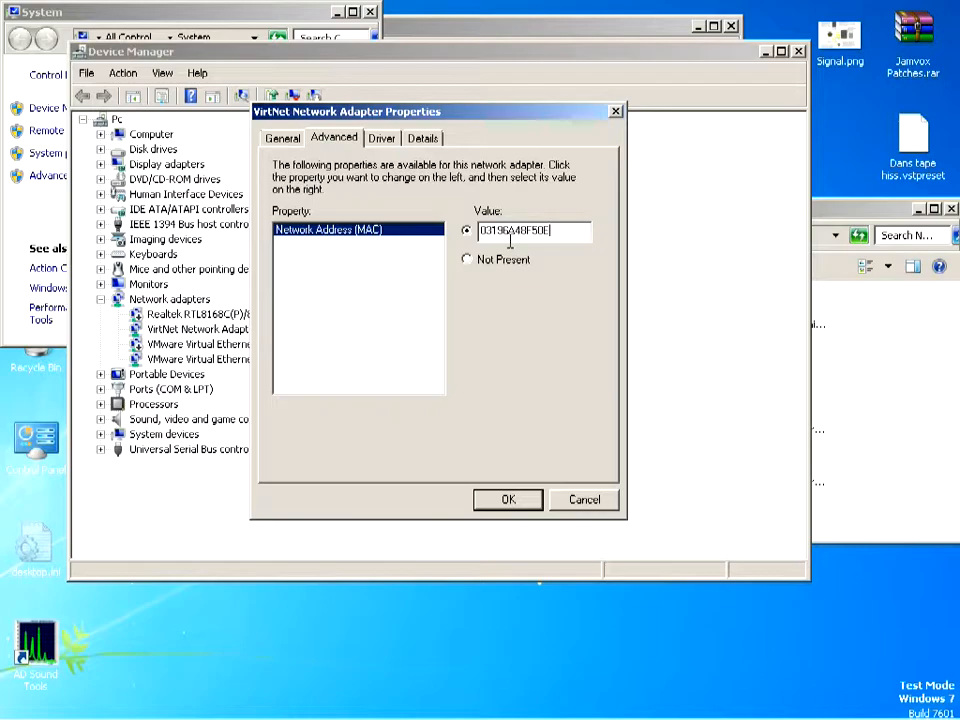
pyautogui.moveTo(596, 502)
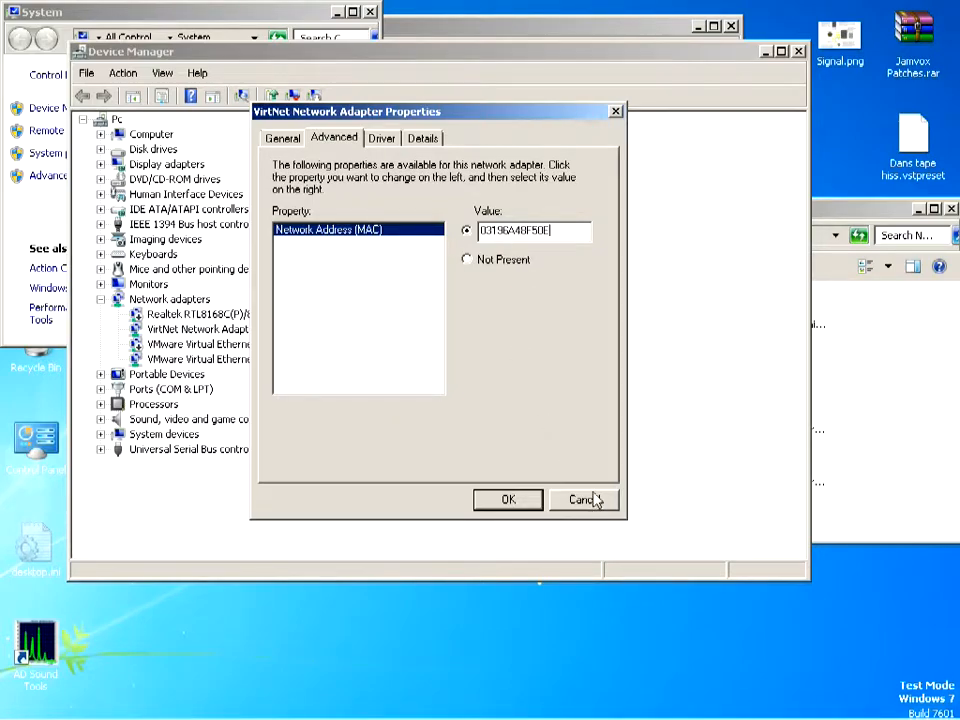
pyautogui.click(580, 500)
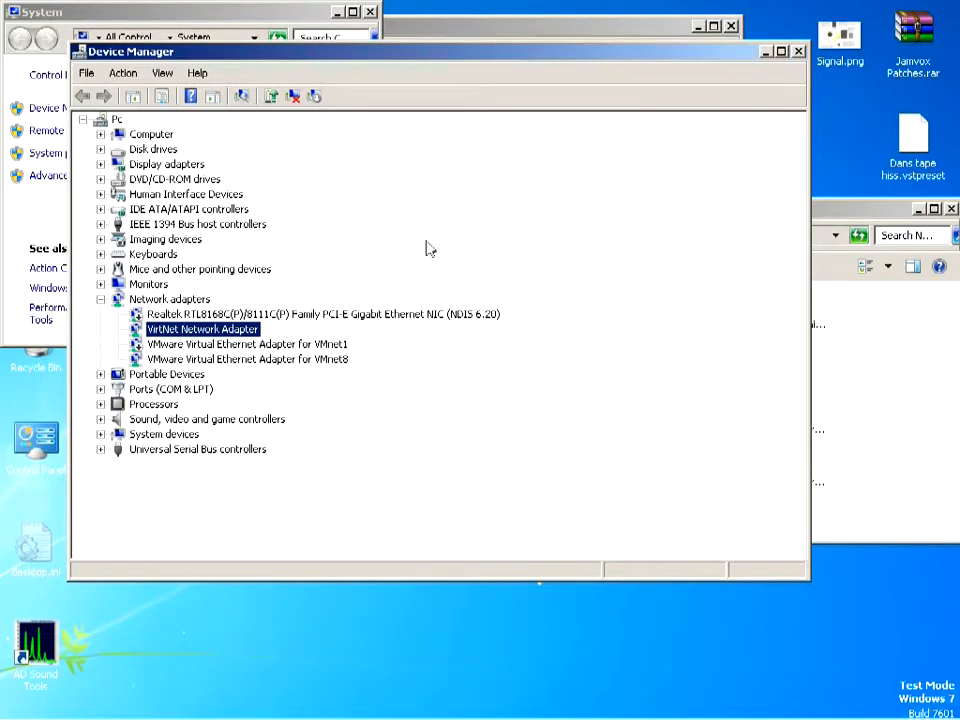
pyautogui.moveTo(756, 308)
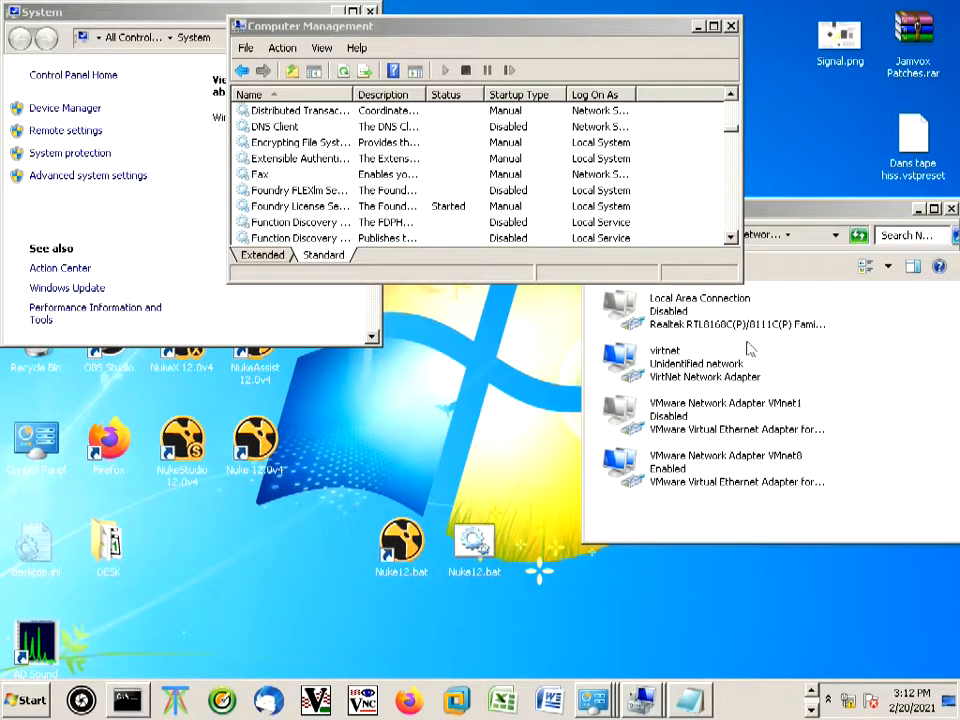
# Disable the virtnet adapter, then close the Computer Management and System windows.
pyautogui.click(704, 364)
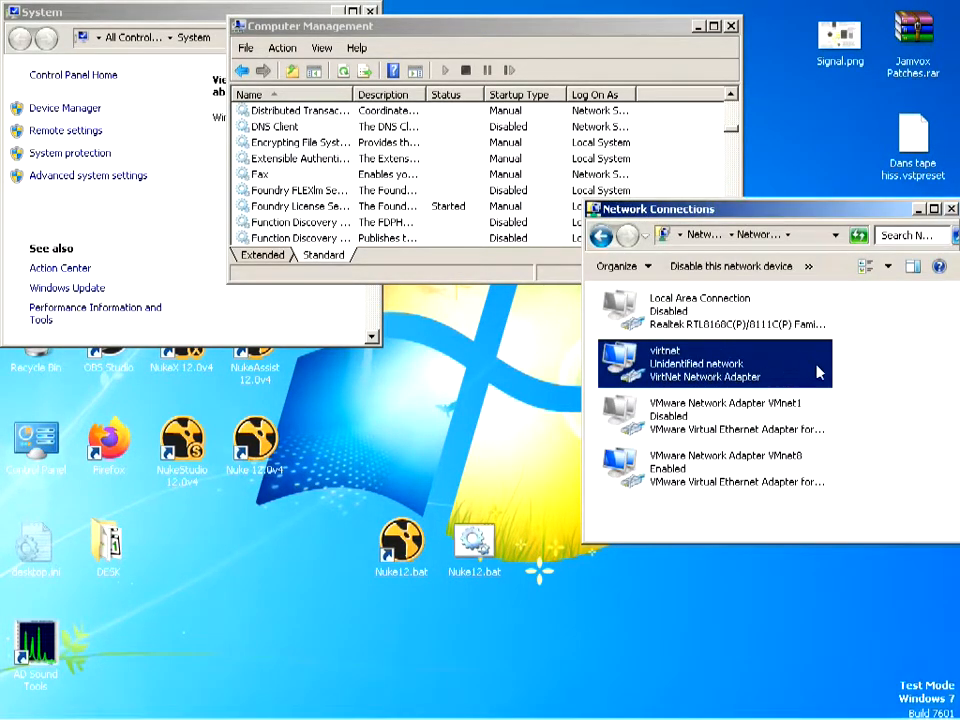
pyautogui.click(730, 266)
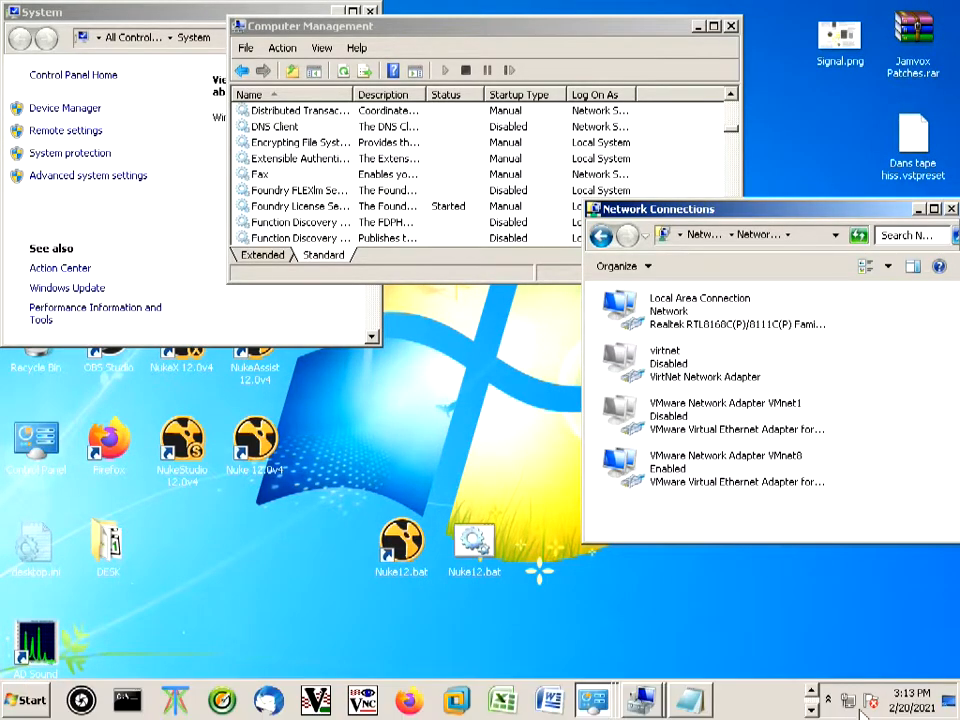
pyautogui.moveTo(652, 168)
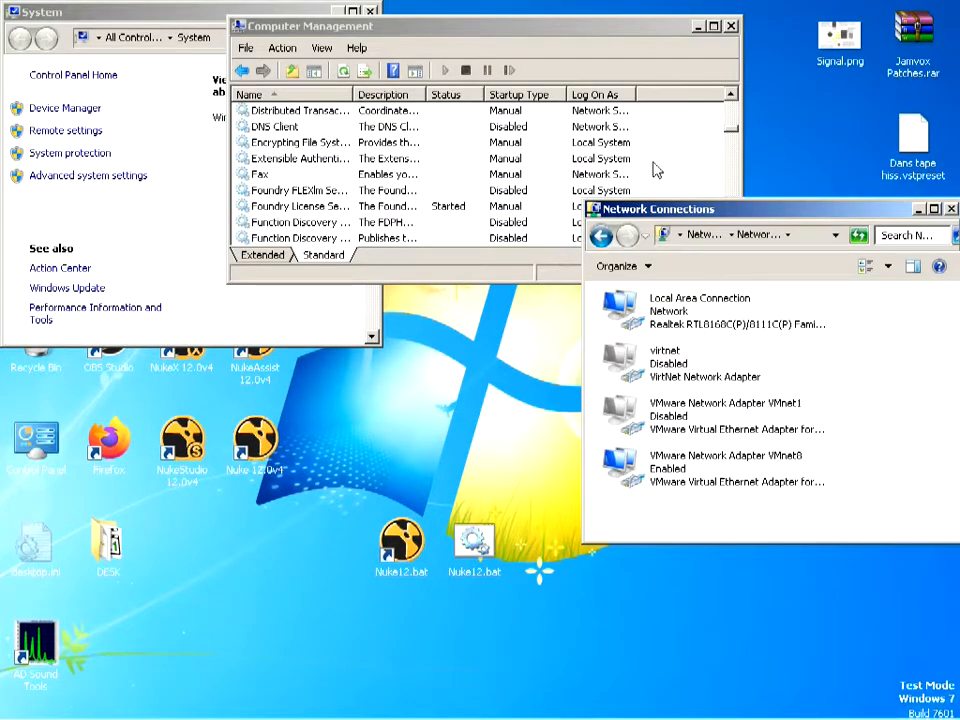
pyautogui.rightClick(660, 164)
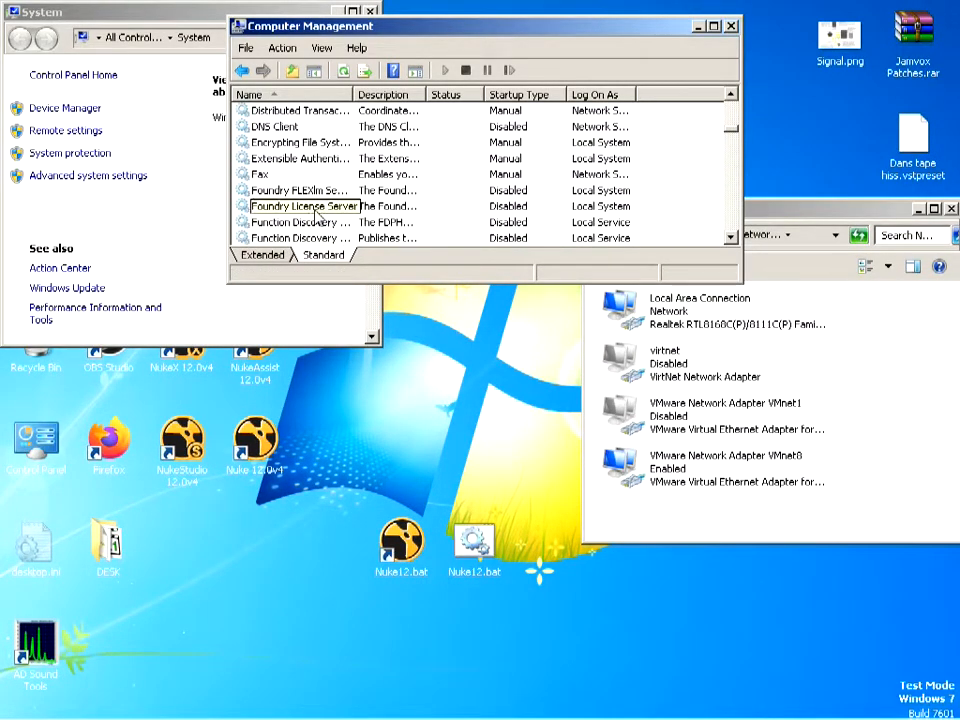
pyautogui.click(732, 24)
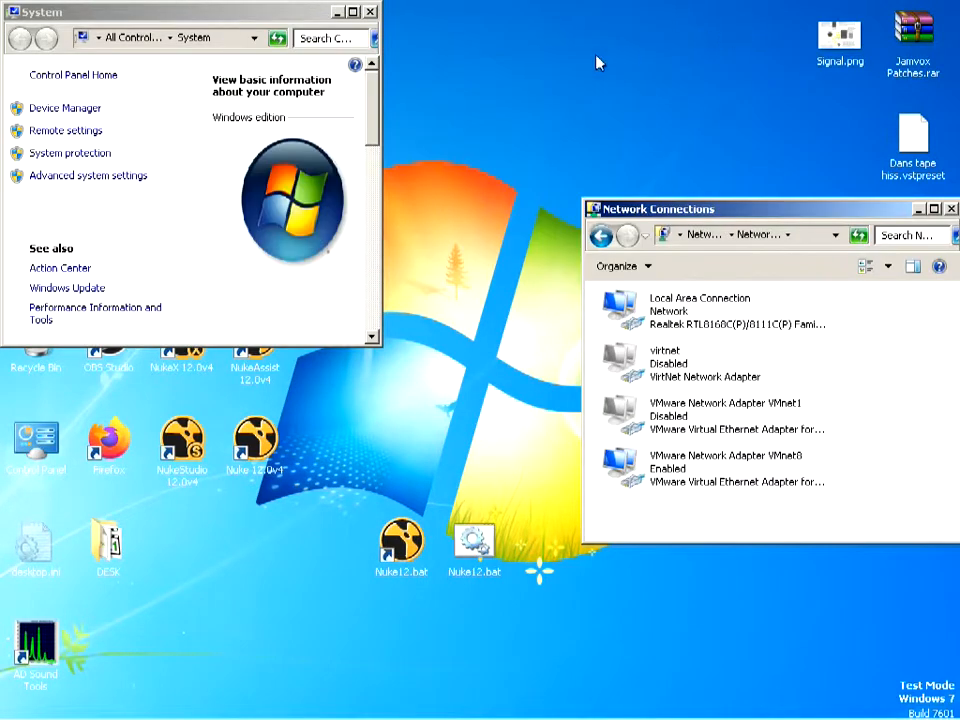
pyautogui.click(370, 12)
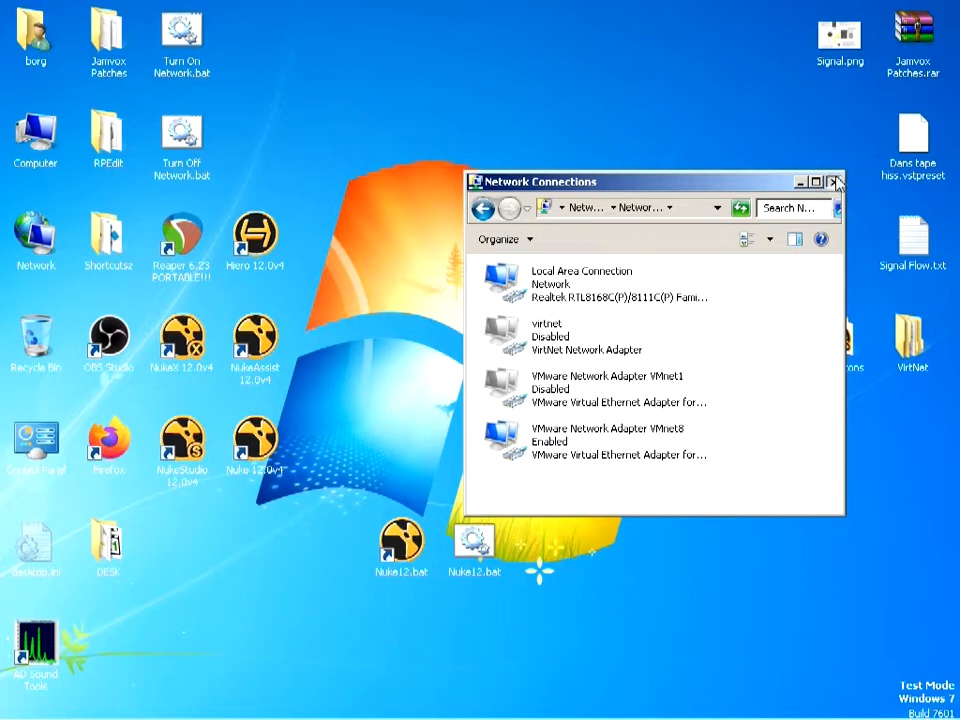
# Close Network Connections, move the Nuke12 icons to the desktop top, and reopen Nuke12.bat.
pyautogui.click(836, 182)
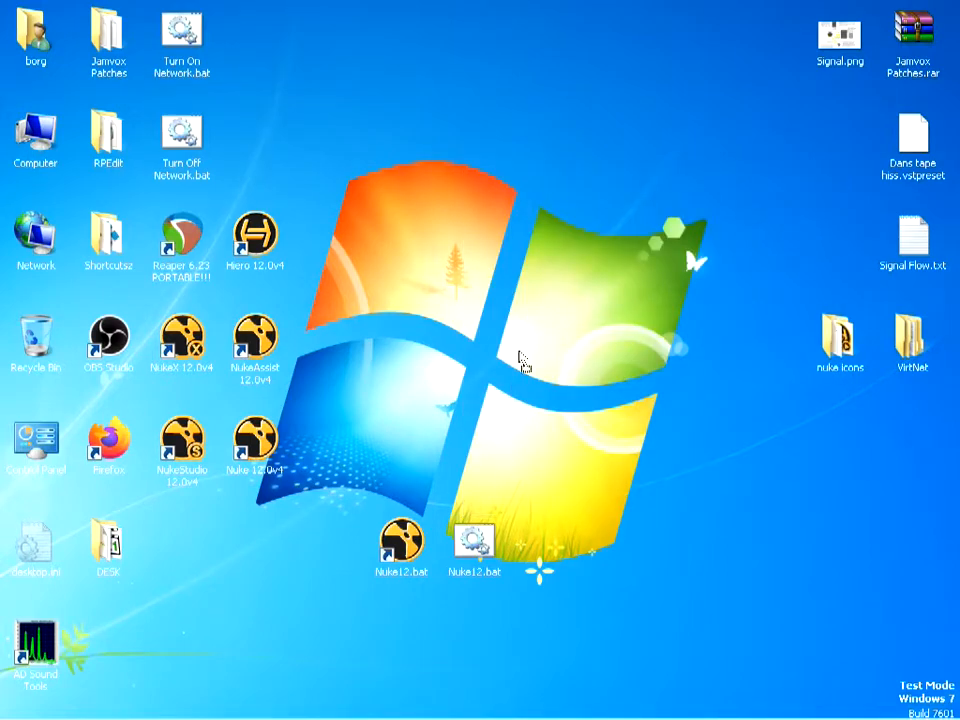
pyautogui.moveTo(400, 544); pyautogui.dragTo(404, 136)
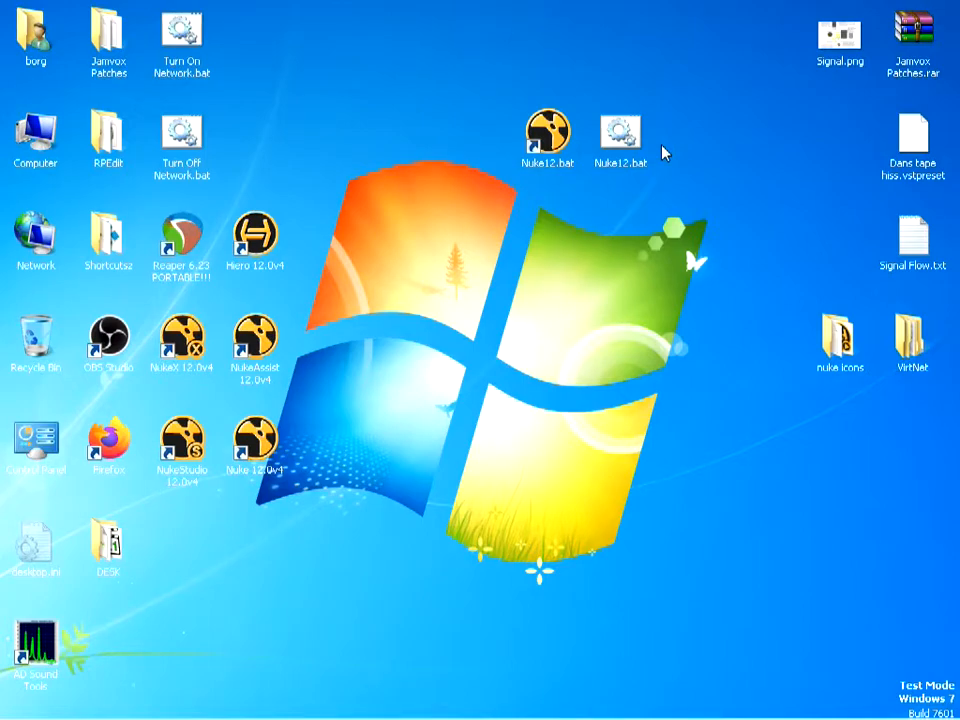
pyautogui.doubleClick(620, 136)
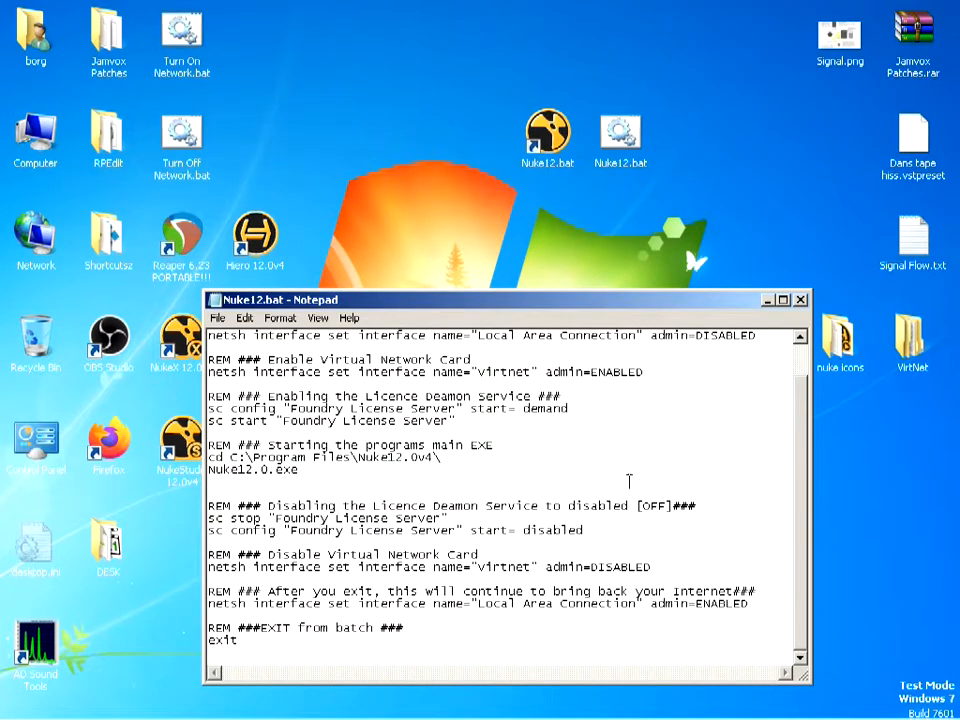
# Reopen Nuke12.bat via Edit to review the script, then close it.
pyautogui.click(800, 300)
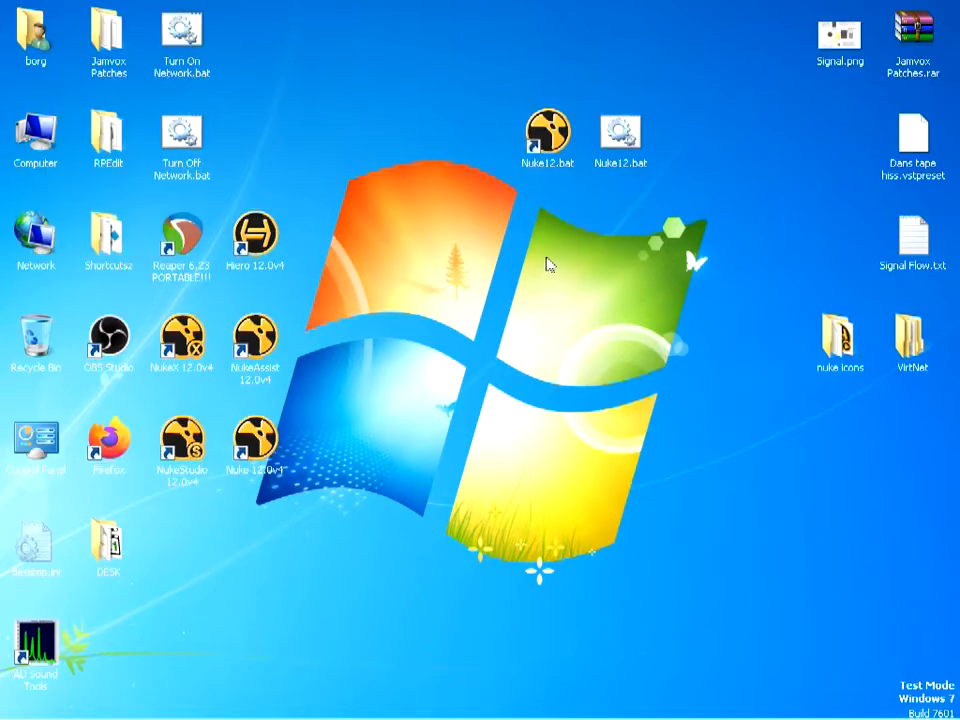
pyautogui.moveTo(620, 178)
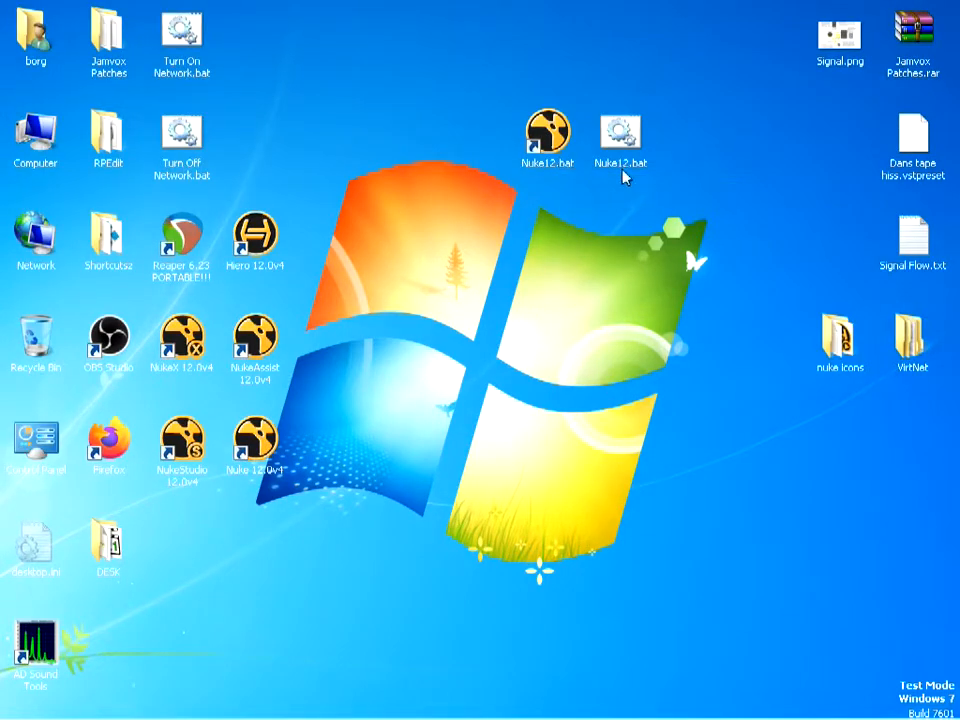
pyautogui.rightClick(620, 136)
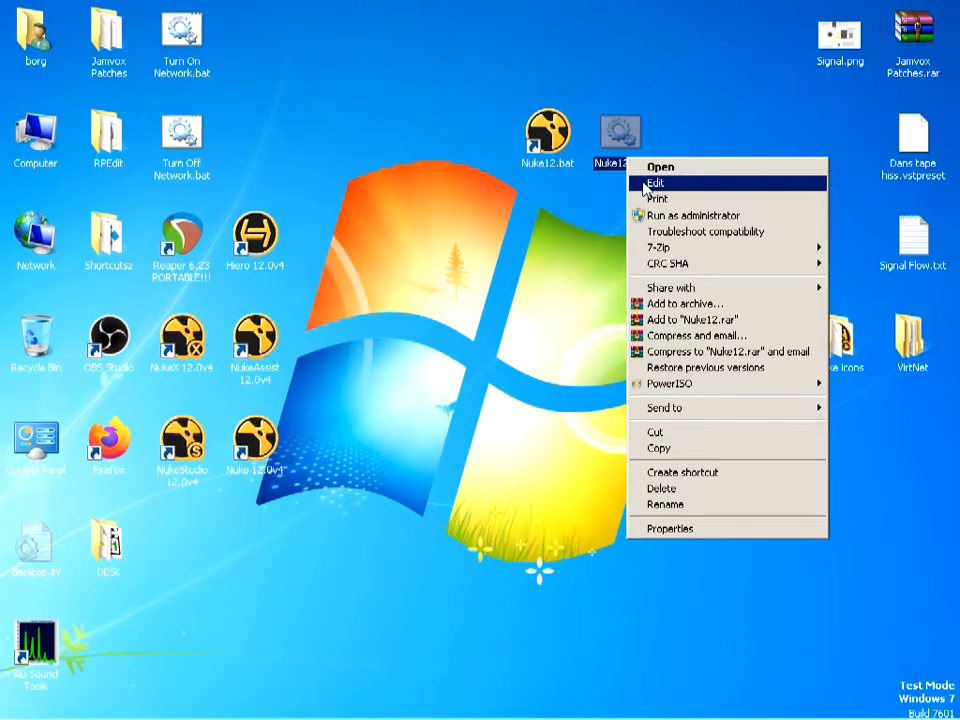
pyautogui.click(656, 182)
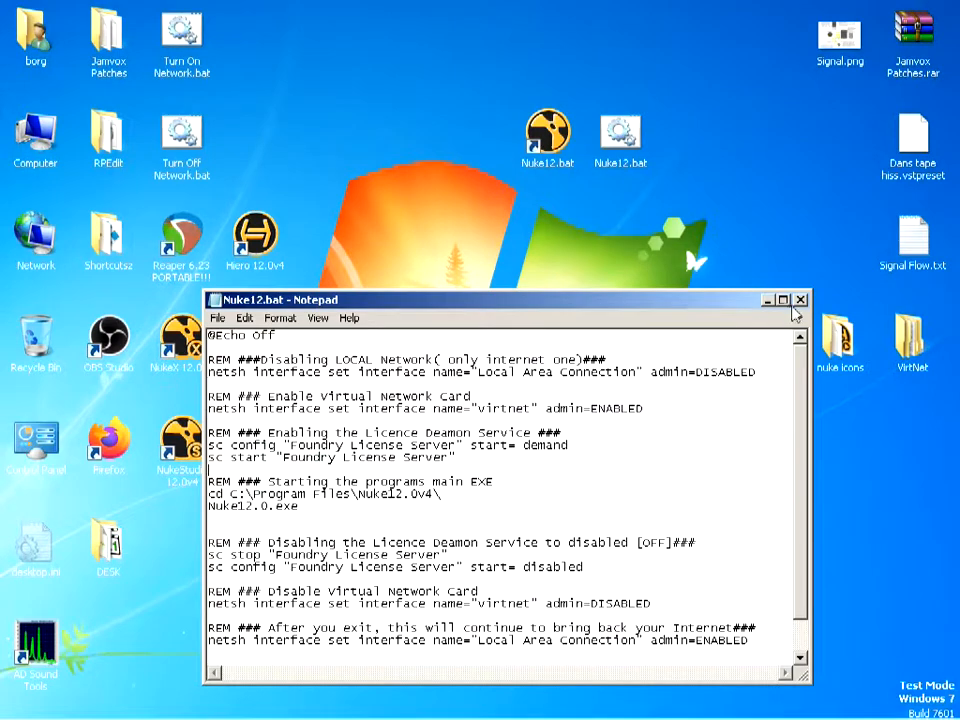
pyautogui.click(800, 300)
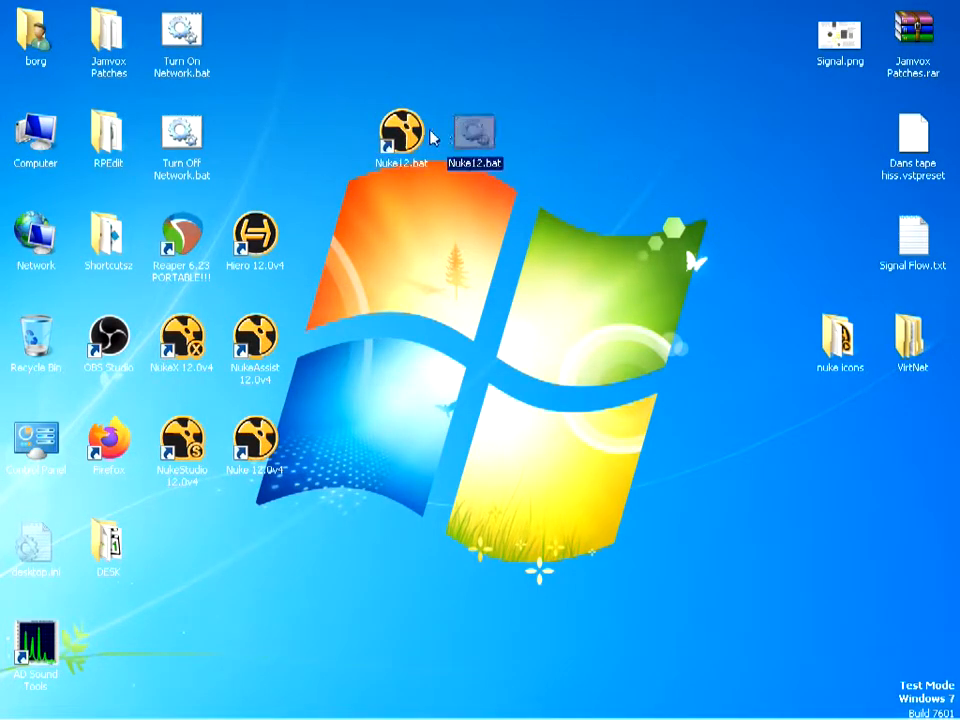
# Scroll through the full script to the exit command and move the Notepad window higher.
pyautogui.click(400, 136)
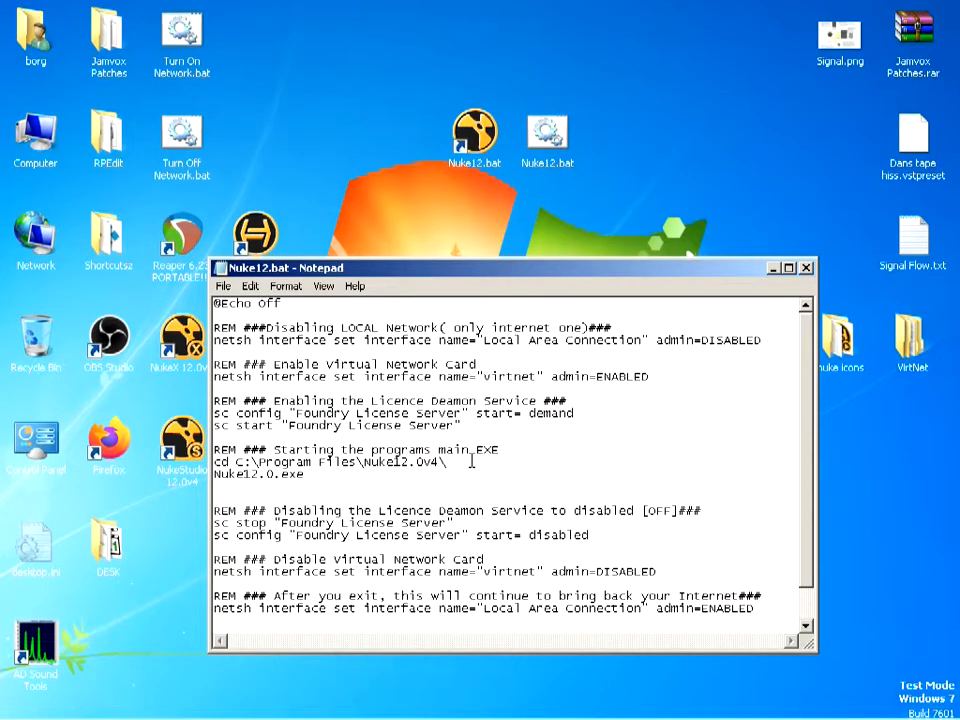
pyautogui.scroll(-3)
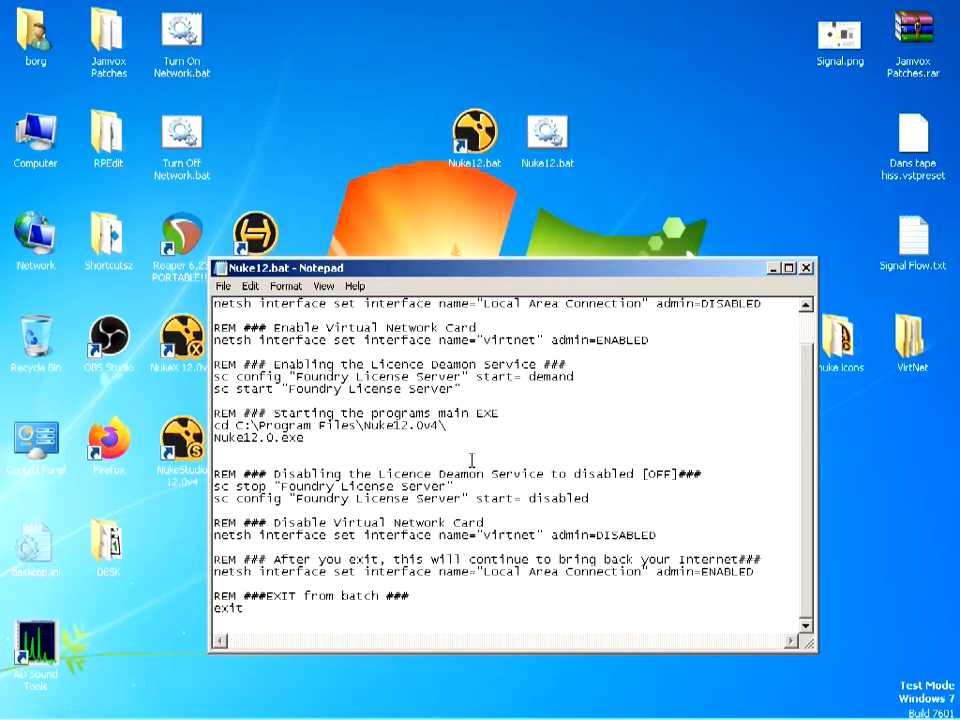
pyautogui.scroll(3)
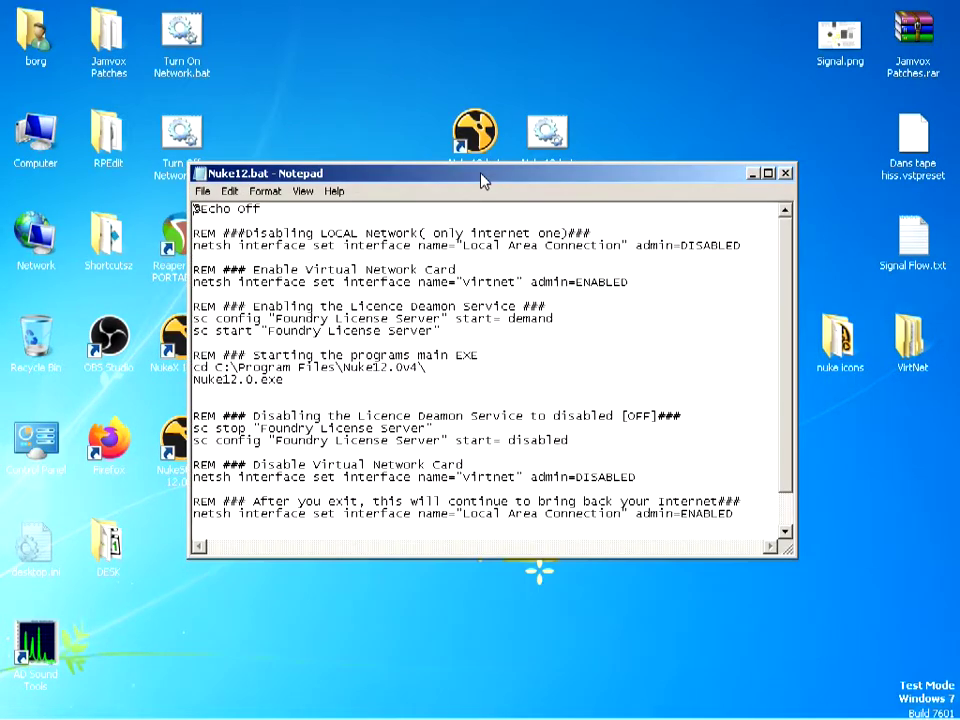
pyautogui.moveTo(480, 172); pyautogui.dragTo(496, 166)
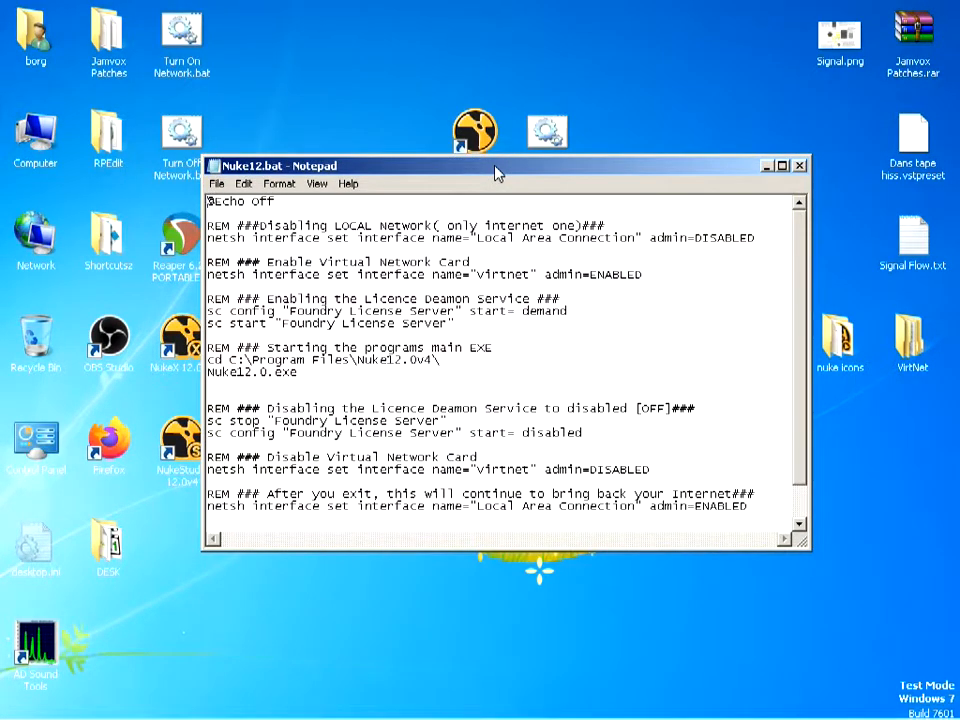